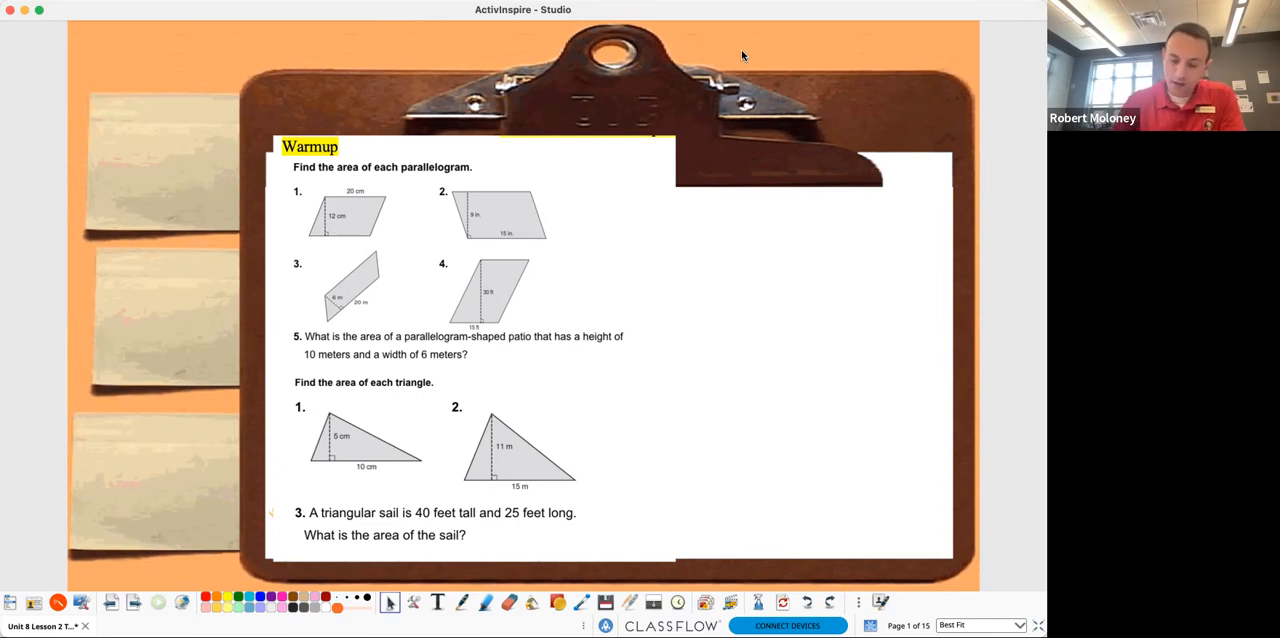
Step: Handwrite A=BH and work parallelograms 1–3 as 320 cm², 135 in² and 120 m²
left_click_drag(660, 224, 710, 210)
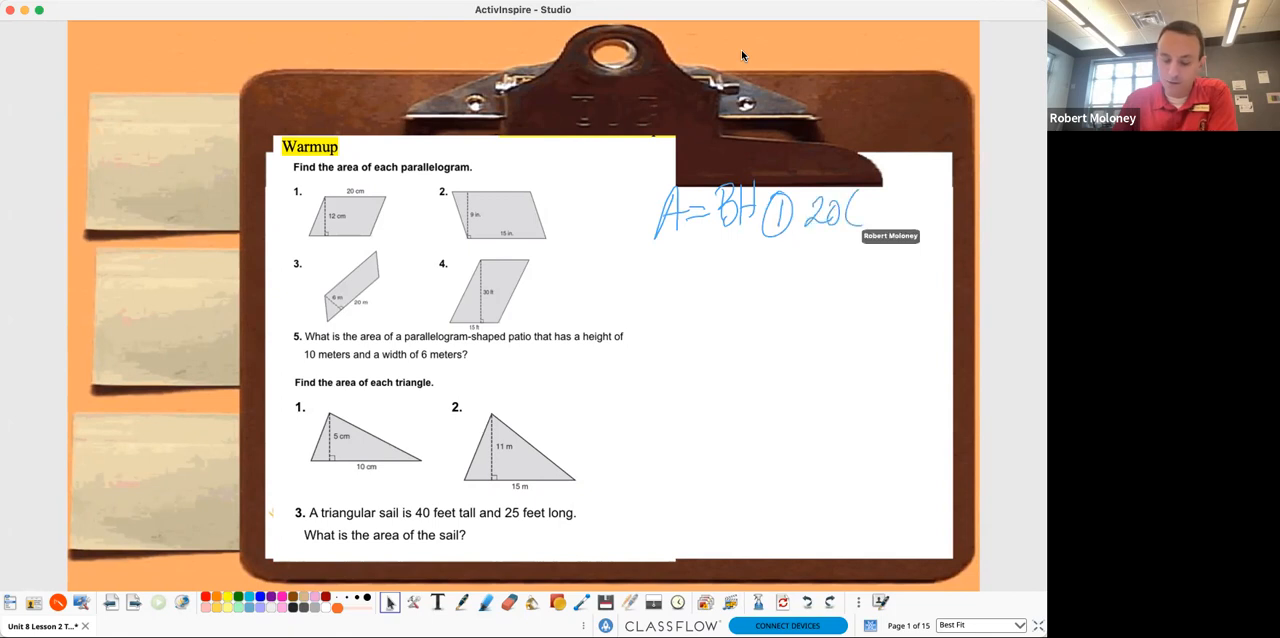
left_click_drag(840, 204, 920, 216)
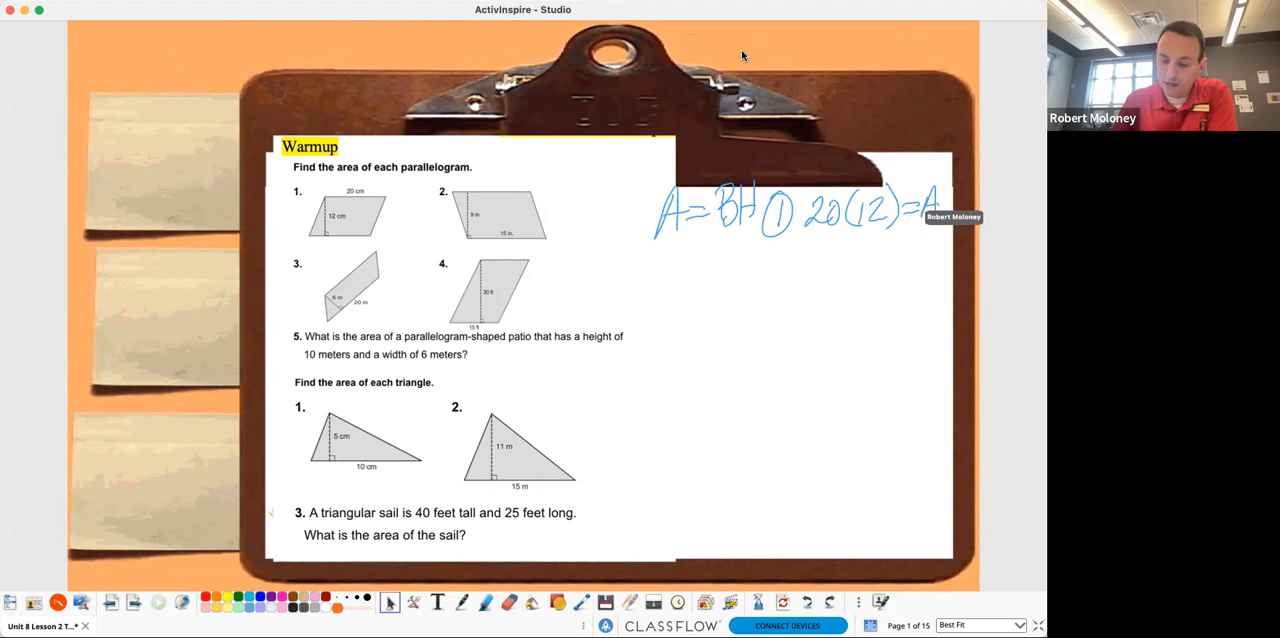
left_click_drag(816, 250, 850, 264)
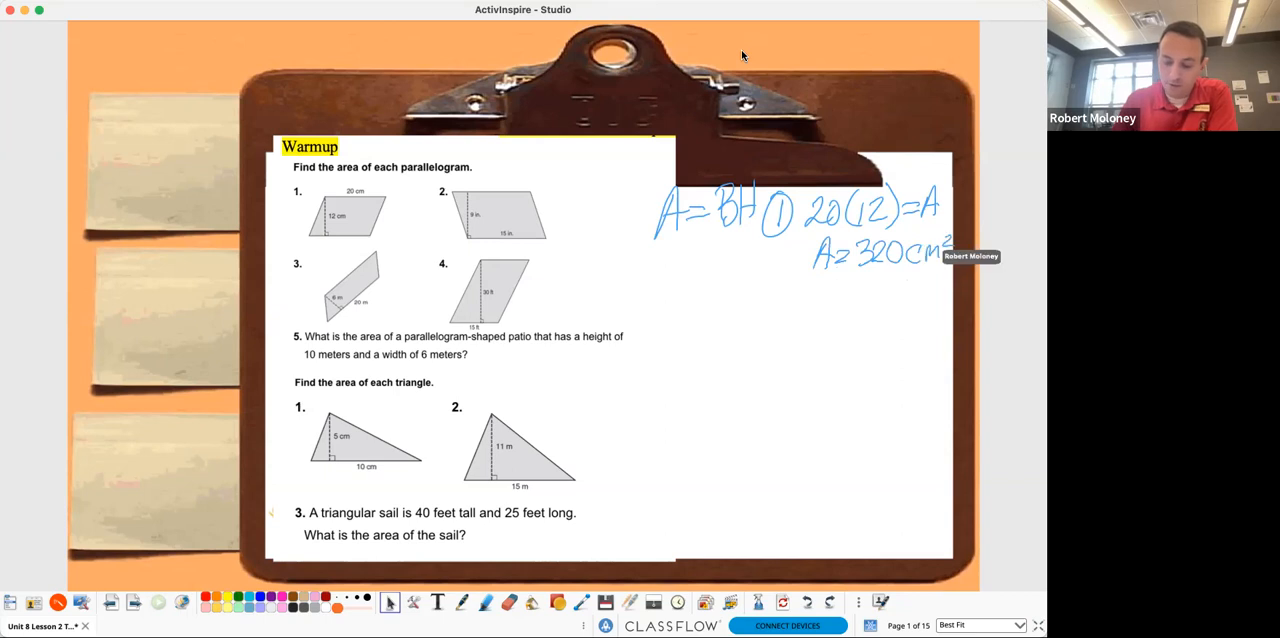
left_click_drag(760, 284, 776, 320)
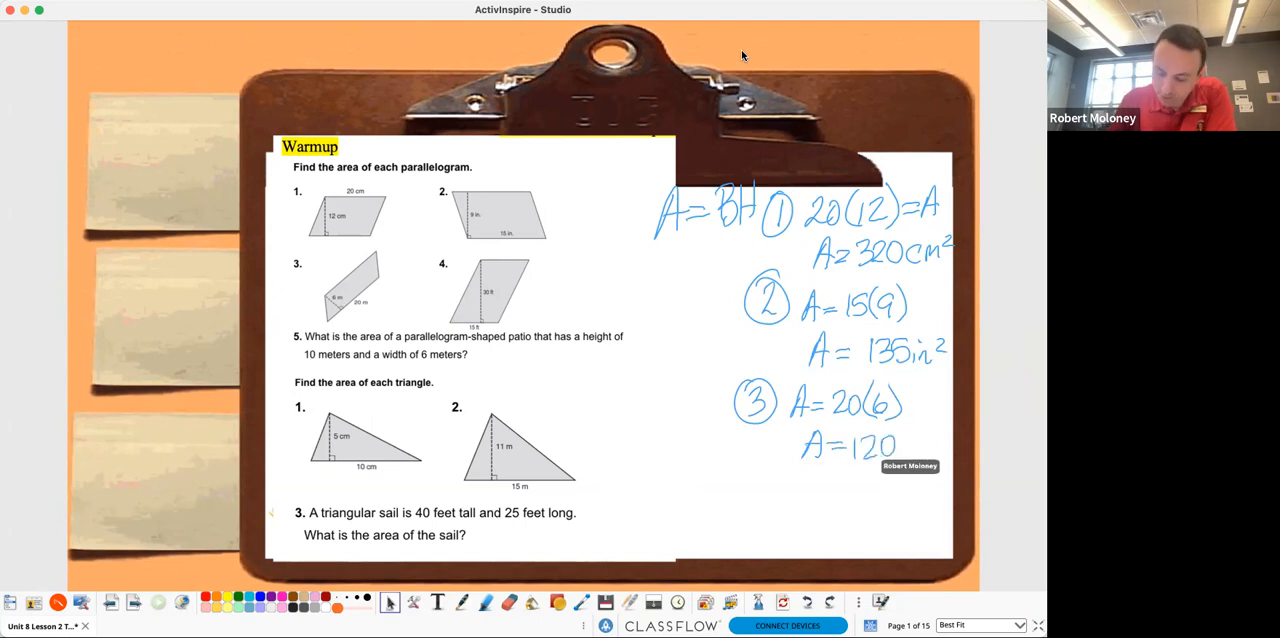
Step: Finish the units and write parallelogram 4's answer as 450 ft²
type("m²")
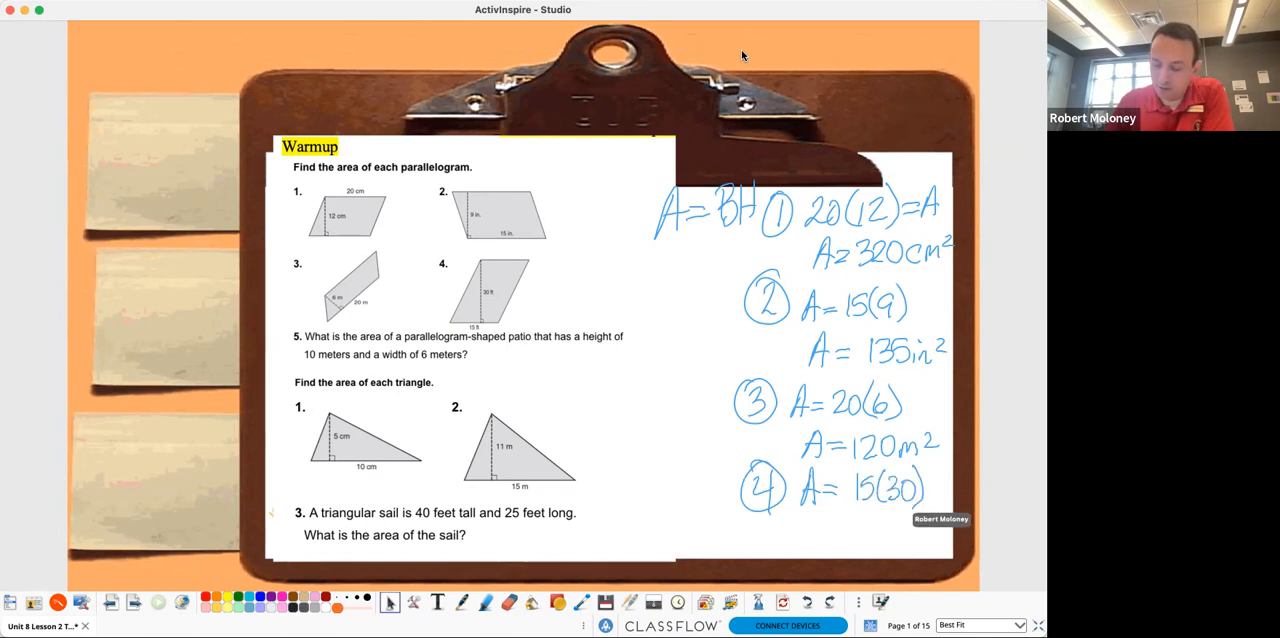
type("450")
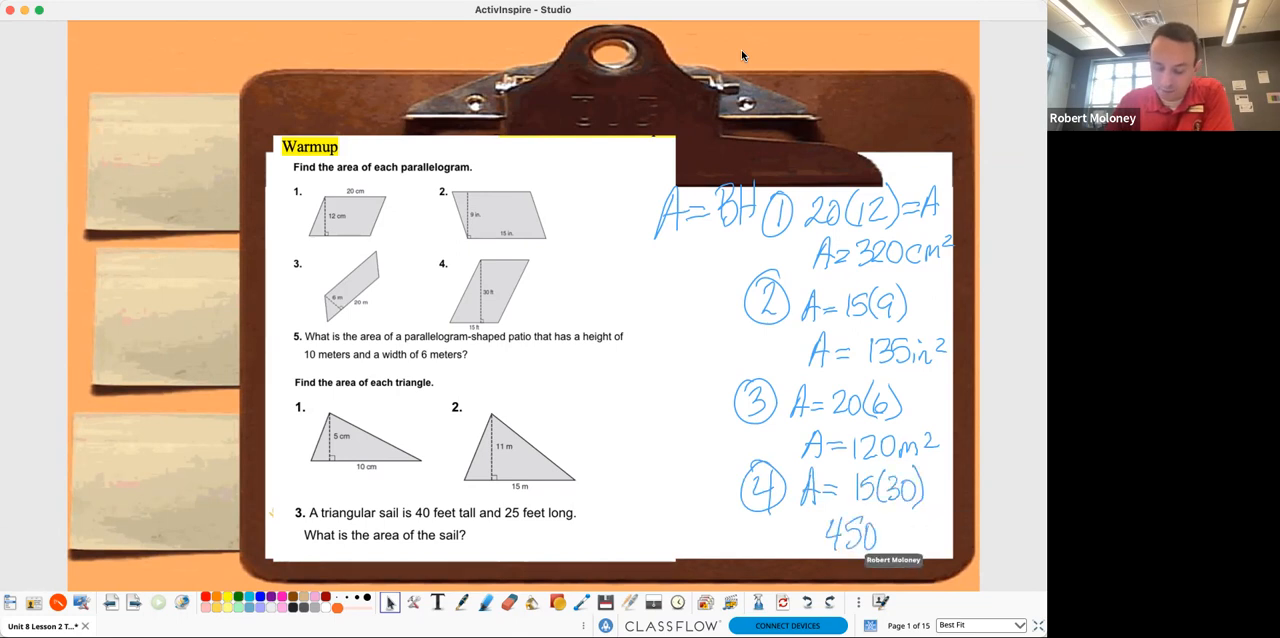
type("ft²")
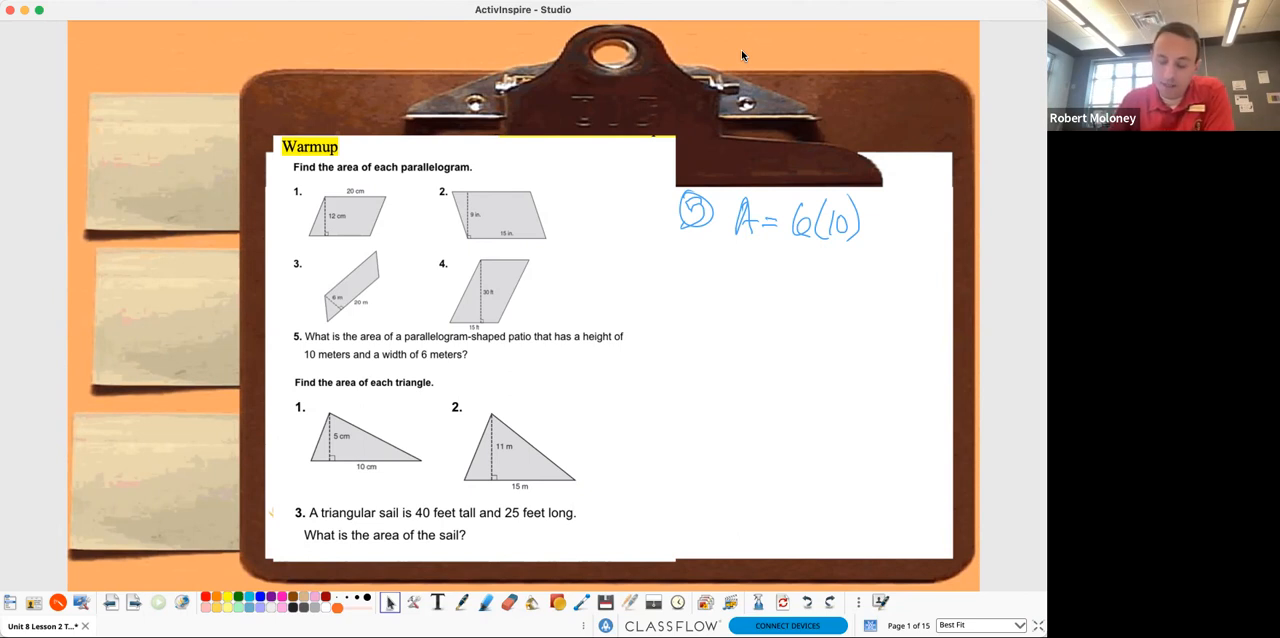
Step: Write problem 5's answer as A = 60 m²
left_click_drag(740, 276, 820, 280)
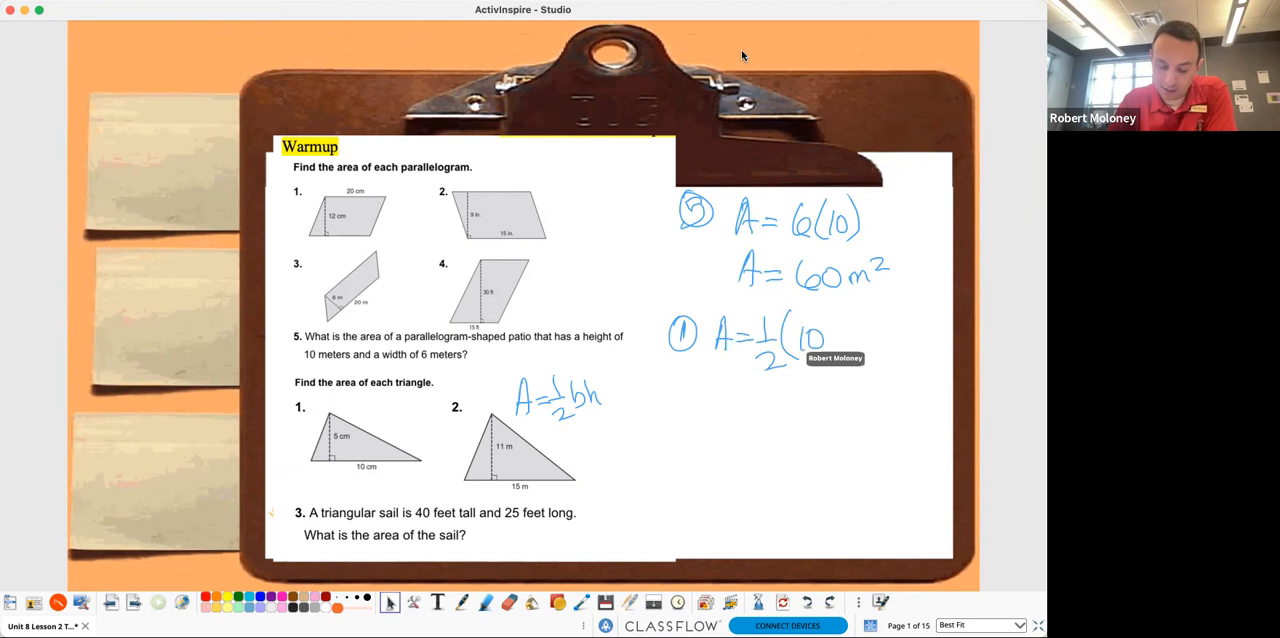
Step: Work triangle 1 as A = ½(10)(5), then simplify to 5(5)
left_click_drag(840, 316, 836, 356)
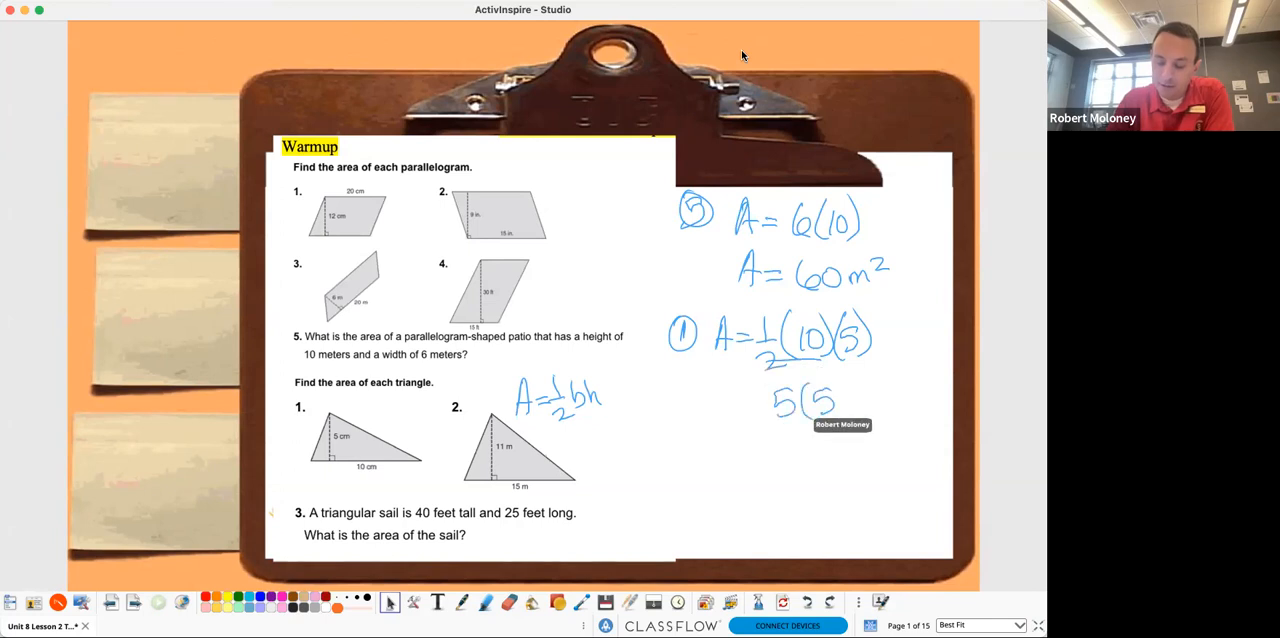
left_click_drag(790, 444, 782, 478)
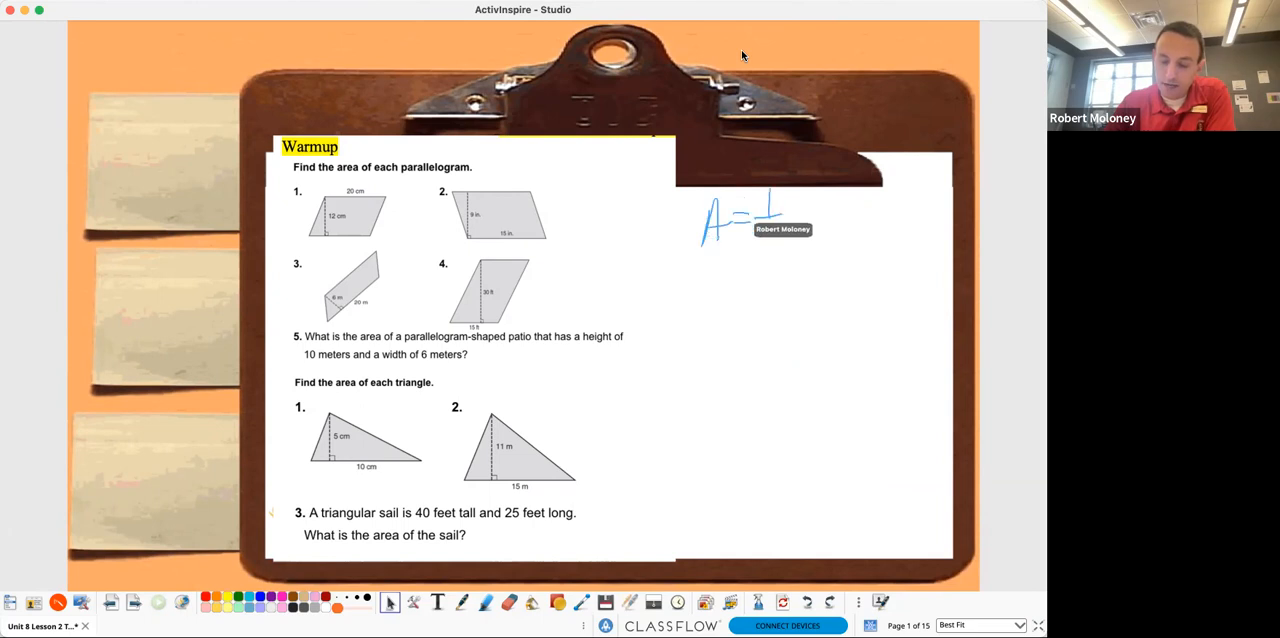
Step: Work triangle 2 as ½(11)(15) = 11(7.5), giving A = 82.5 m²
left_click_drag(790, 184, 780, 250)
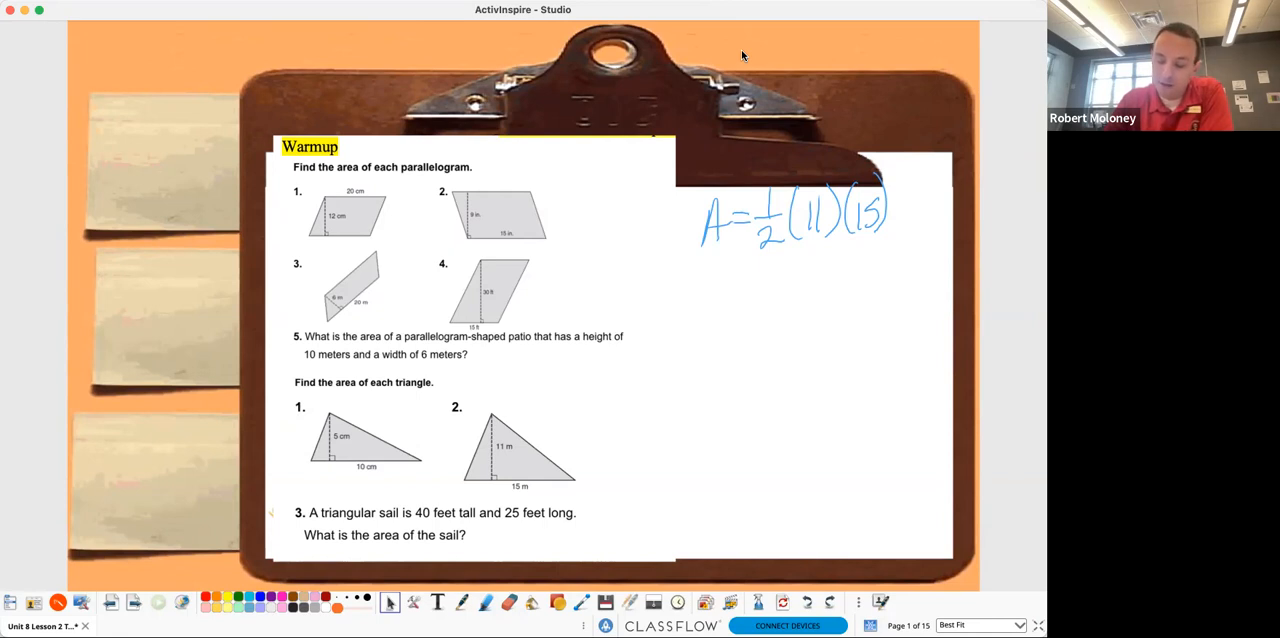
left_click_drag(736, 278, 800, 278)
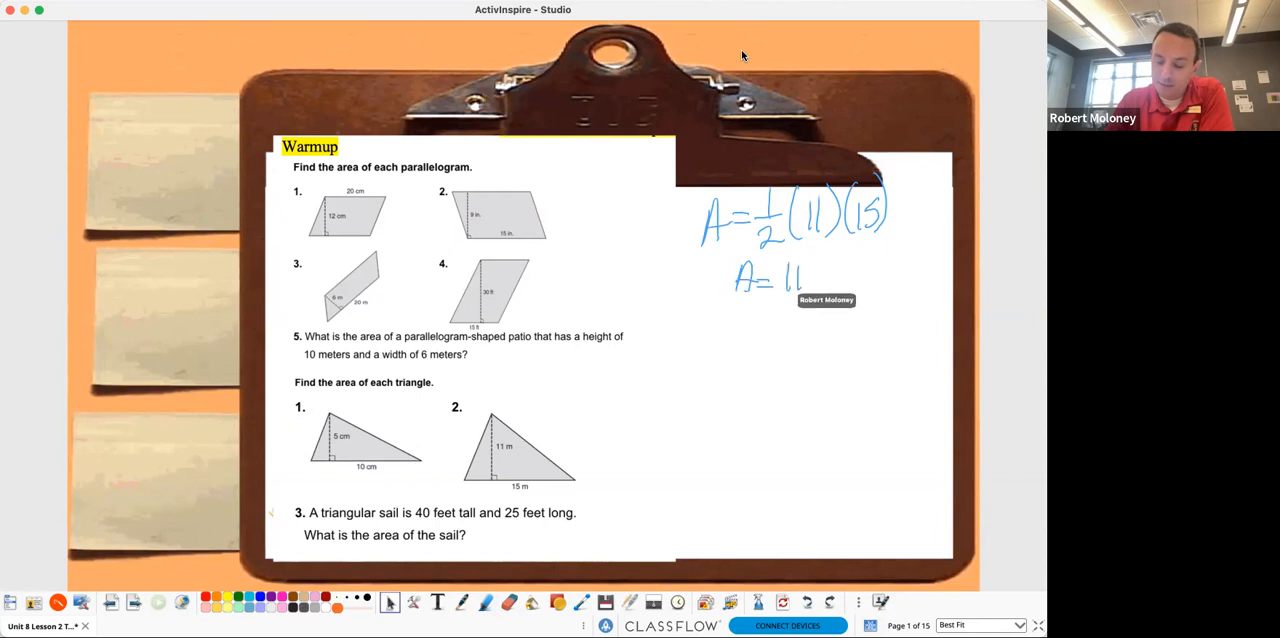
left_click_drag(816, 280, 876, 284)
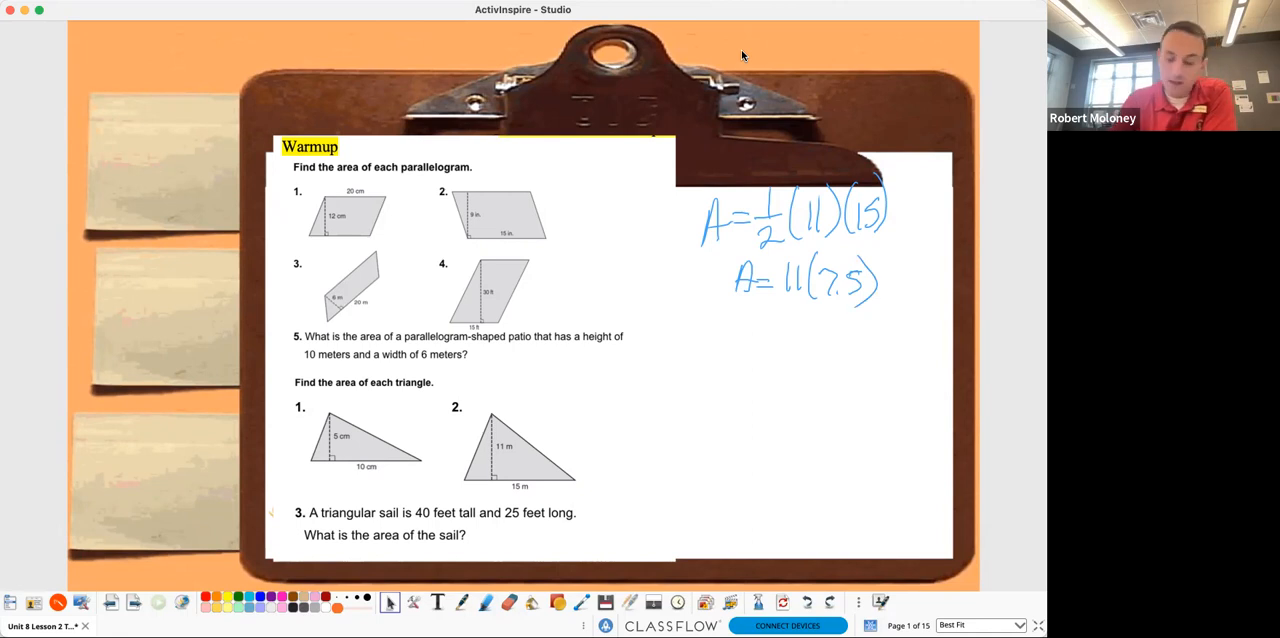
left_click_drag(760, 304, 768, 344)
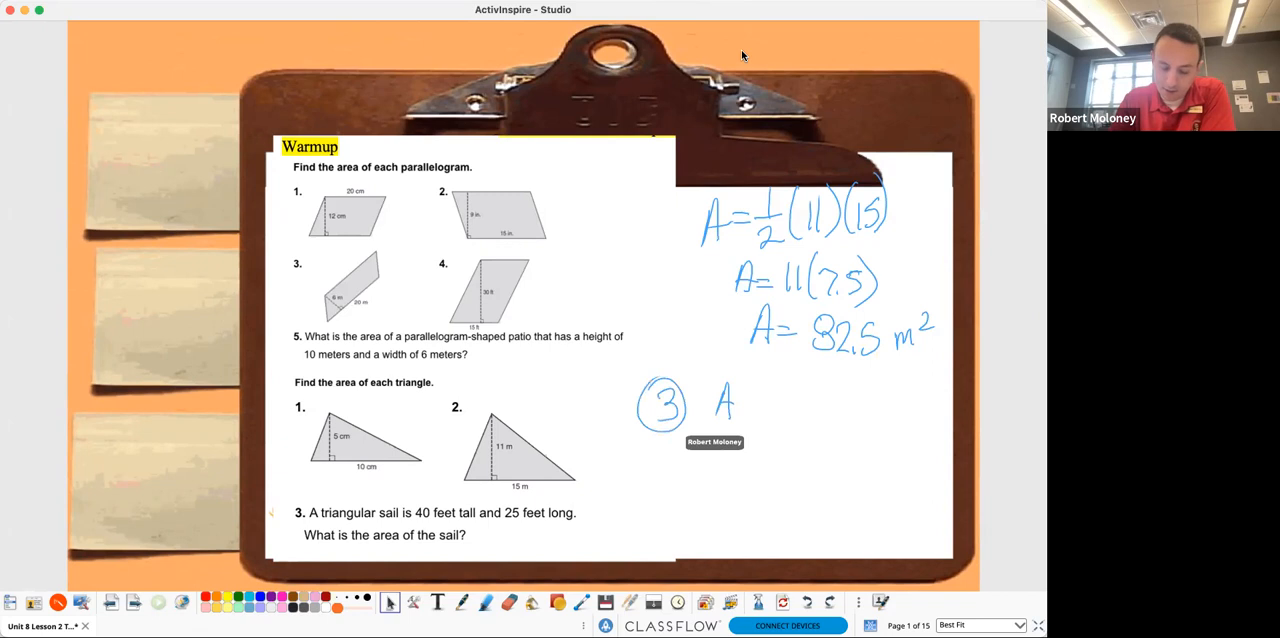
Step: Solve the sail problem as ½(40)(25) = 20(25) = 500 ft²
left_click_drag(744, 400, 790, 396)
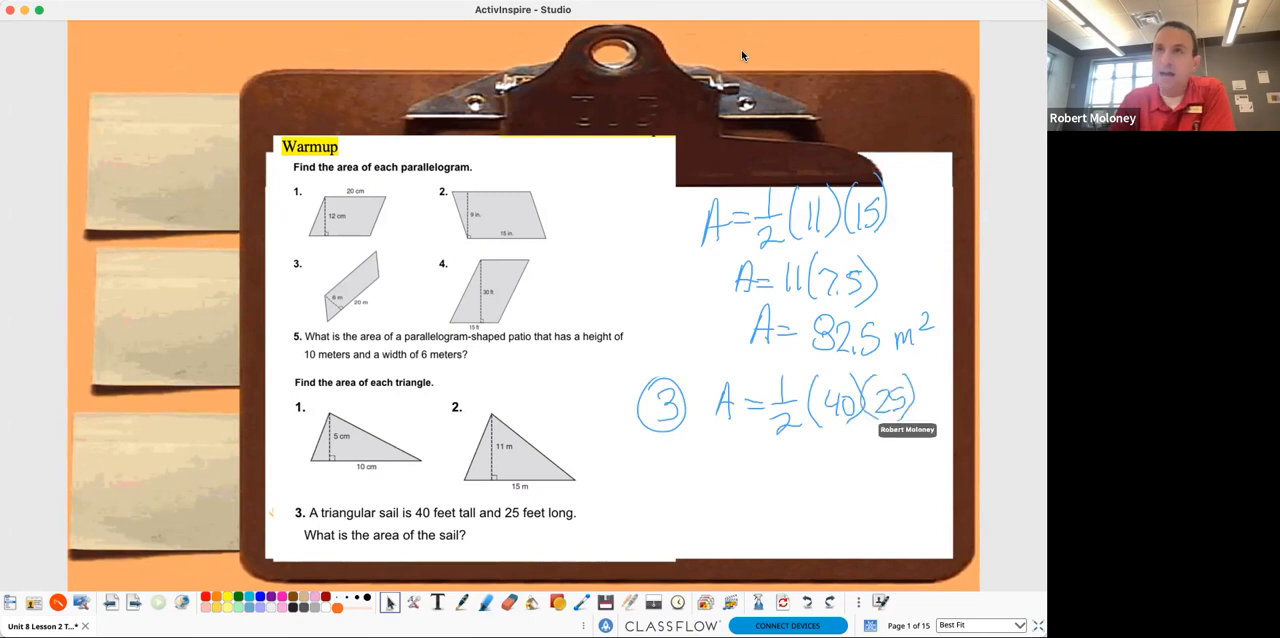
left_click_drag(772, 432, 832, 428)
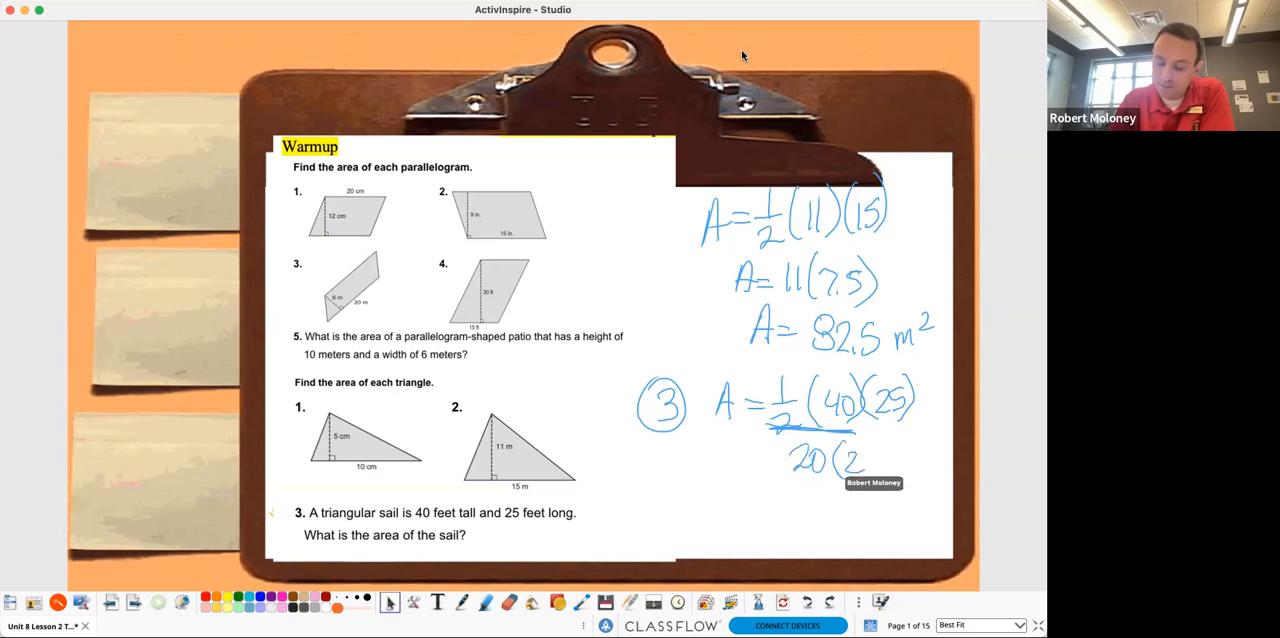
left_click_drag(860, 450, 884, 476)
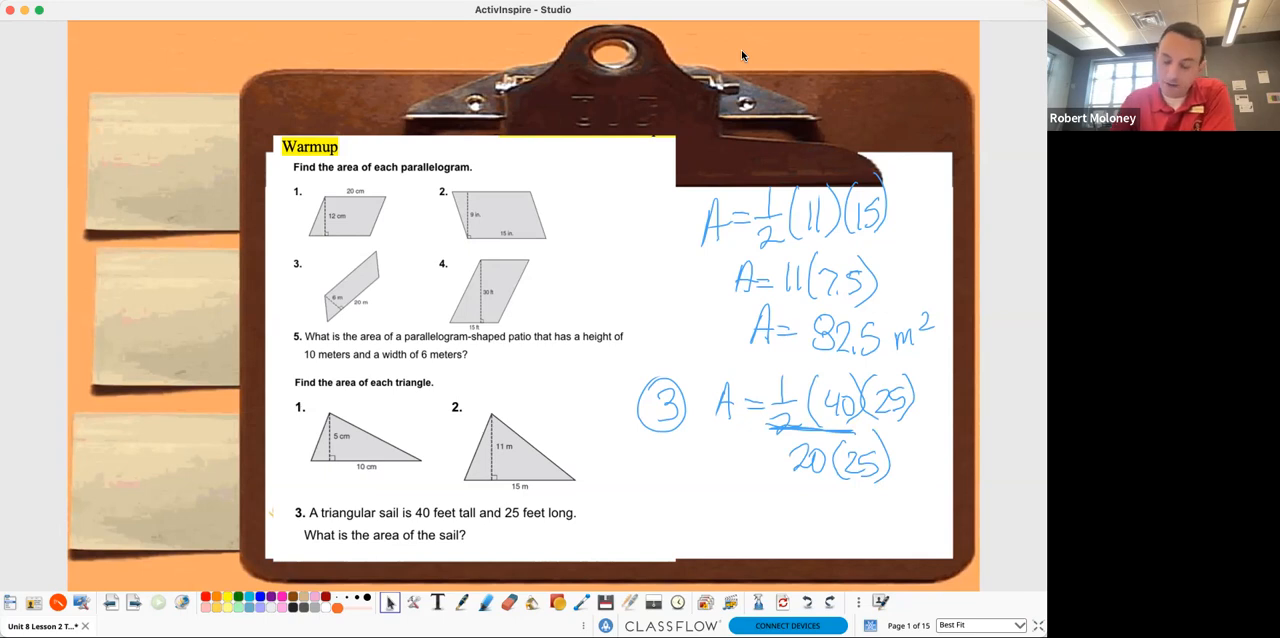
left_click(758, 500)
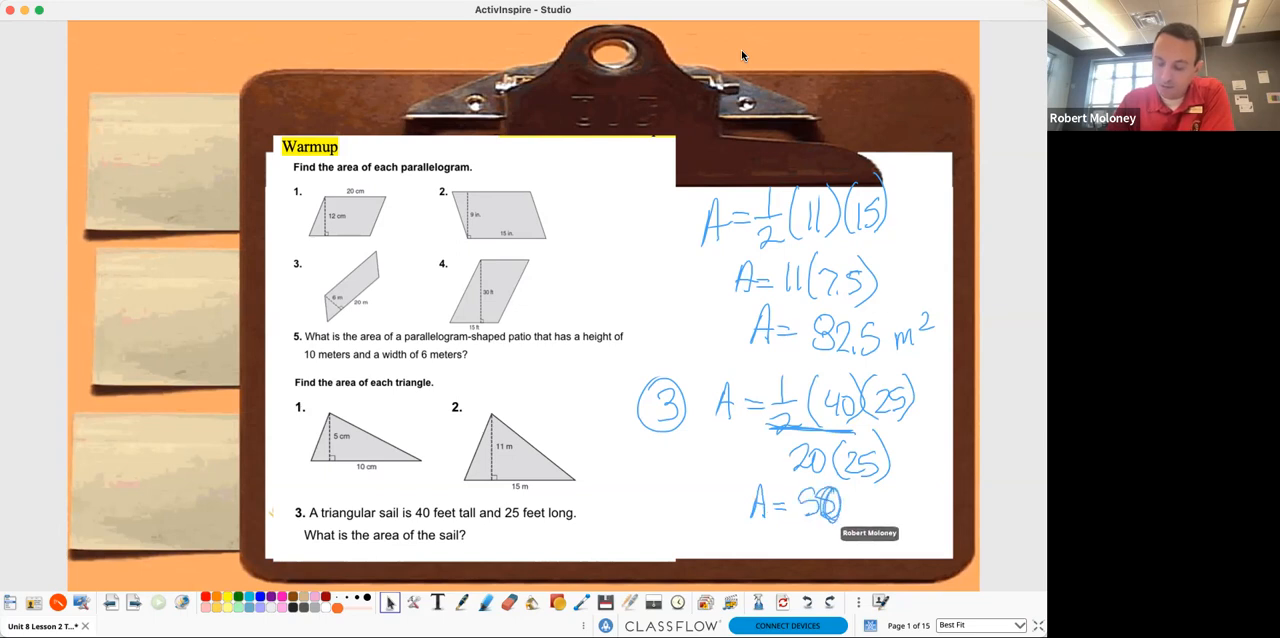
type("0 ft")
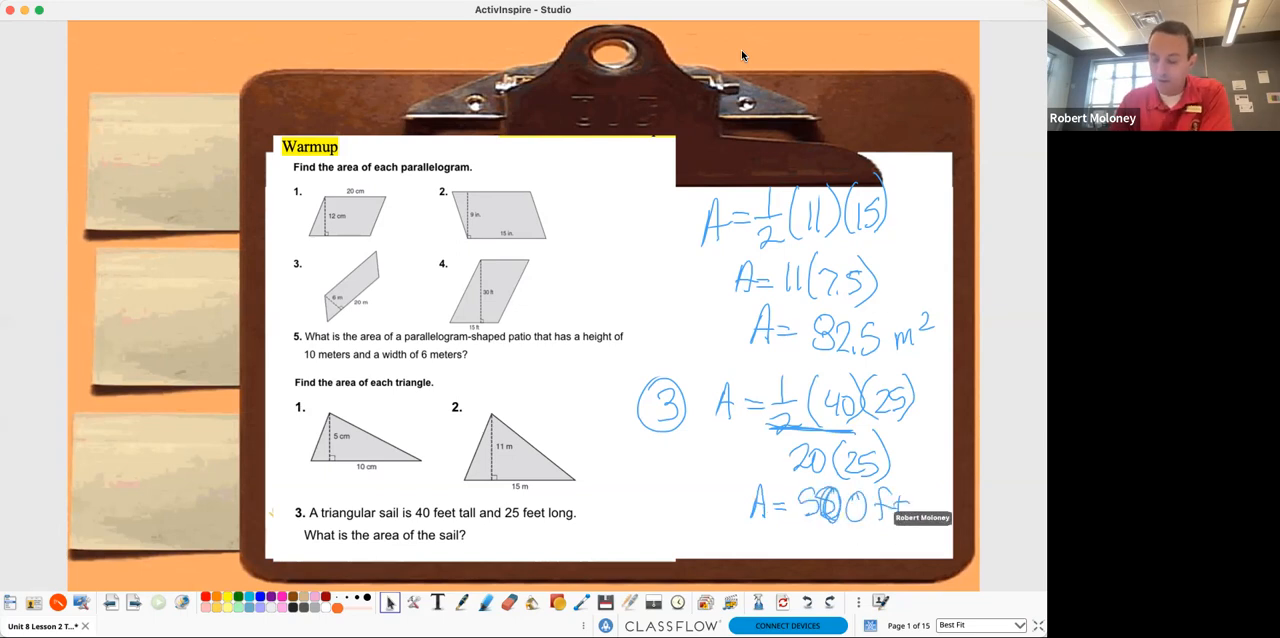
type("2")
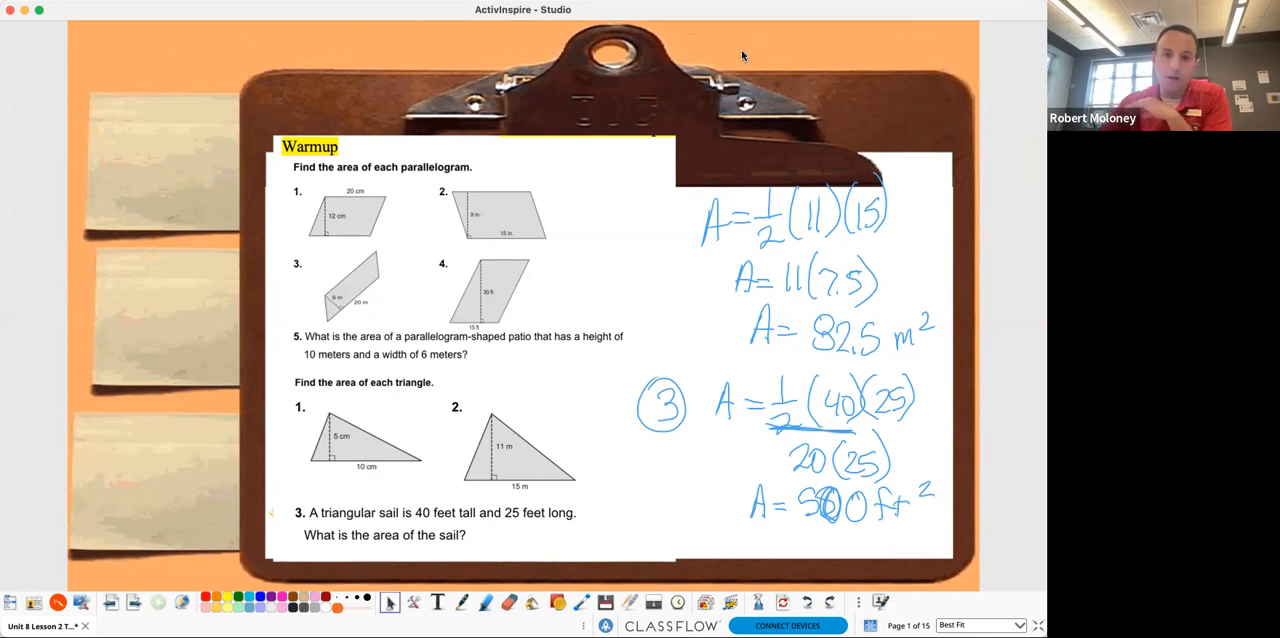
mouse_move(528, 316)
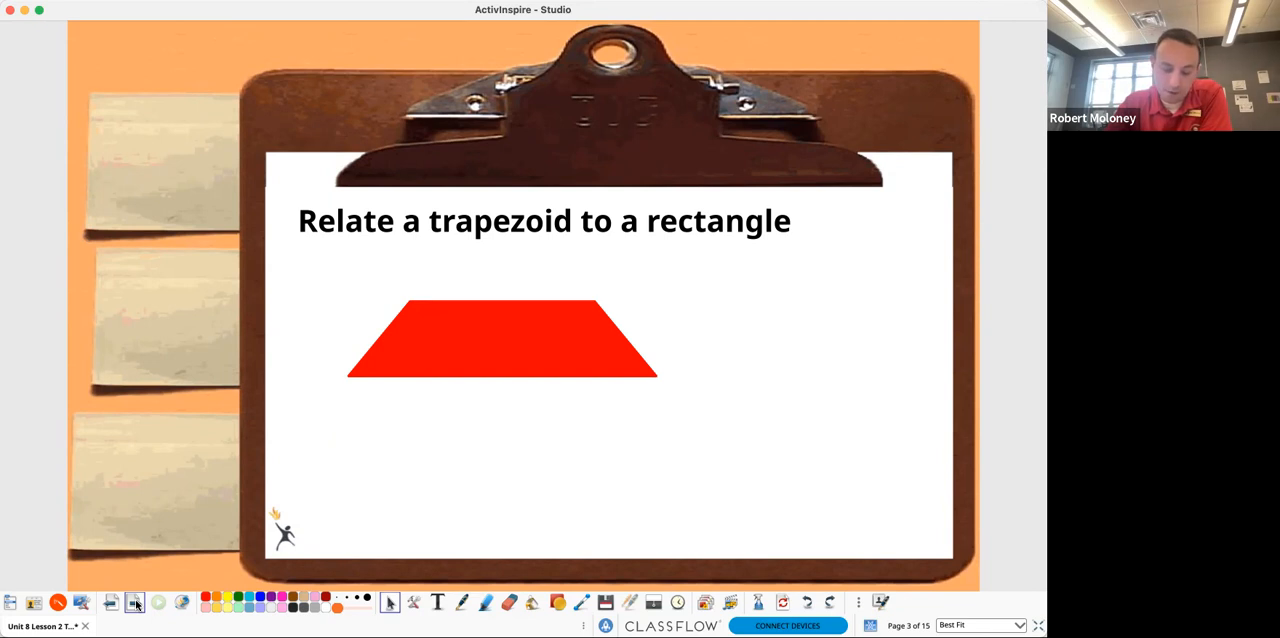
Step: Draw height lines and sketch a rectangle around the red trapezoid
left_click_drag(596, 300, 596, 388)
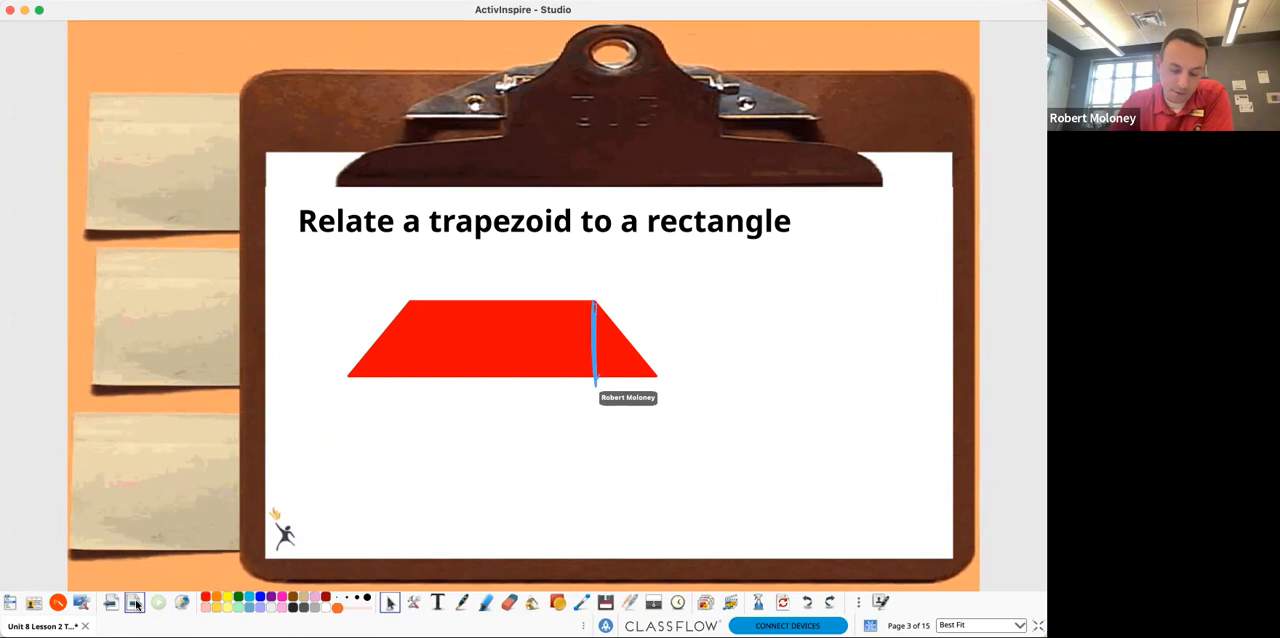
left_click_drag(410, 302, 344, 378)
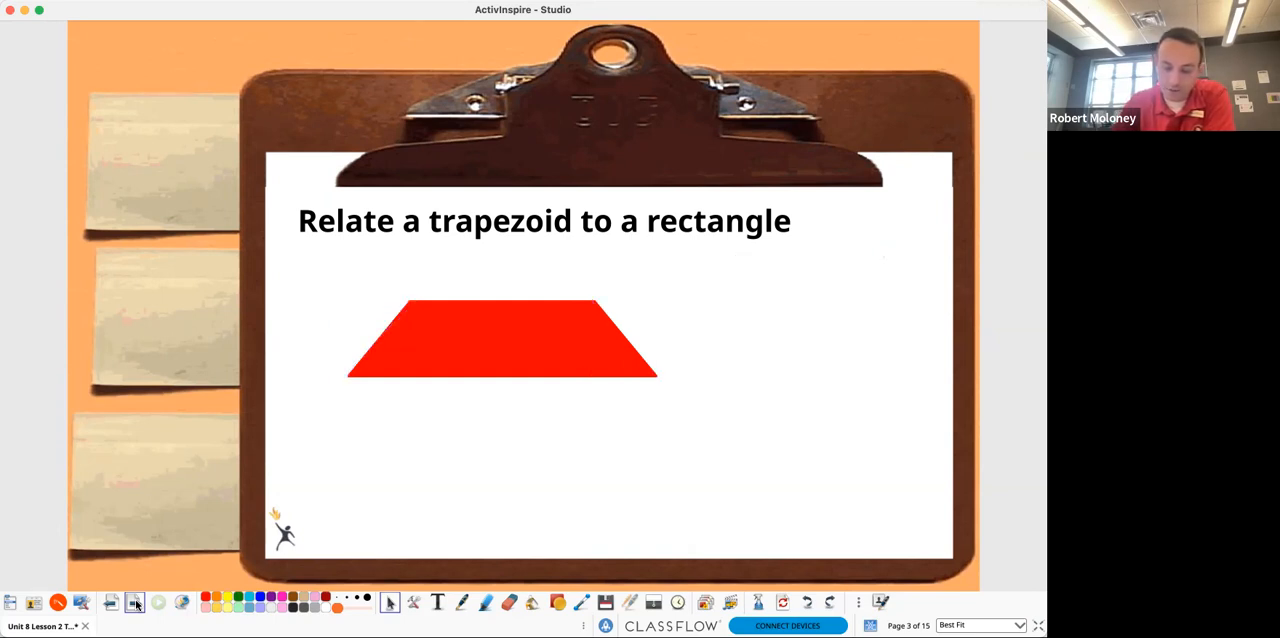
left_click_drag(410, 300, 604, 298)
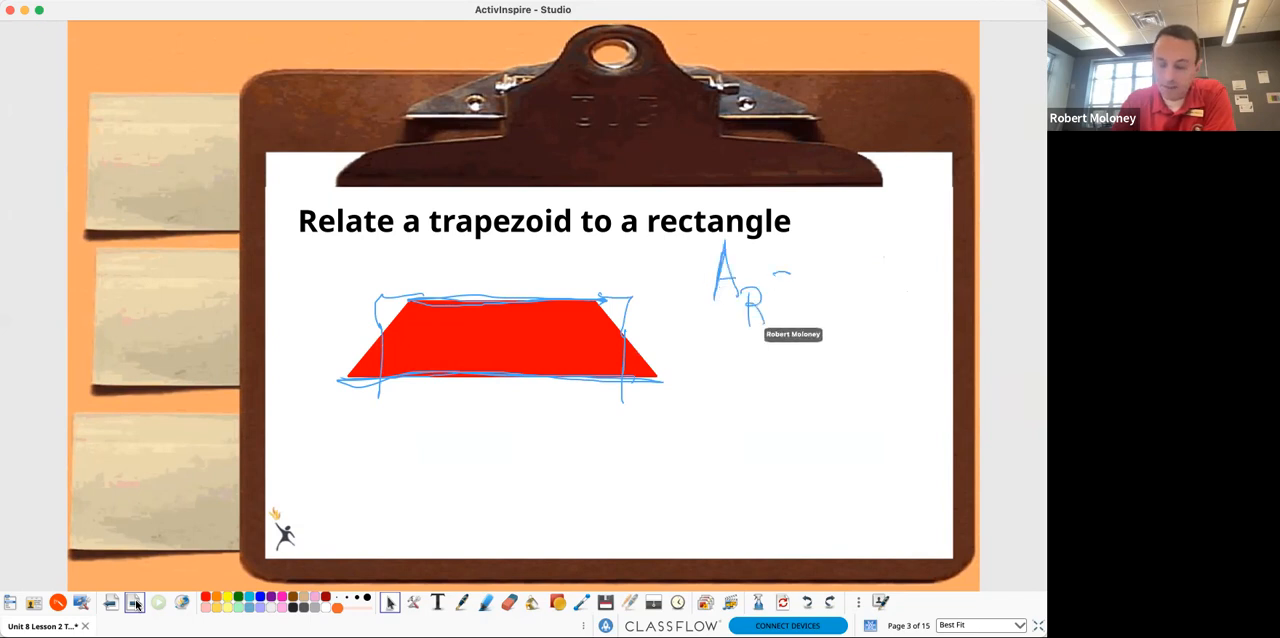
Step: Write A_R = bh and the trapezoid formula A_T = (b1+b2)/2 beside the figure
left_click_drag(790, 270, 876, 280)
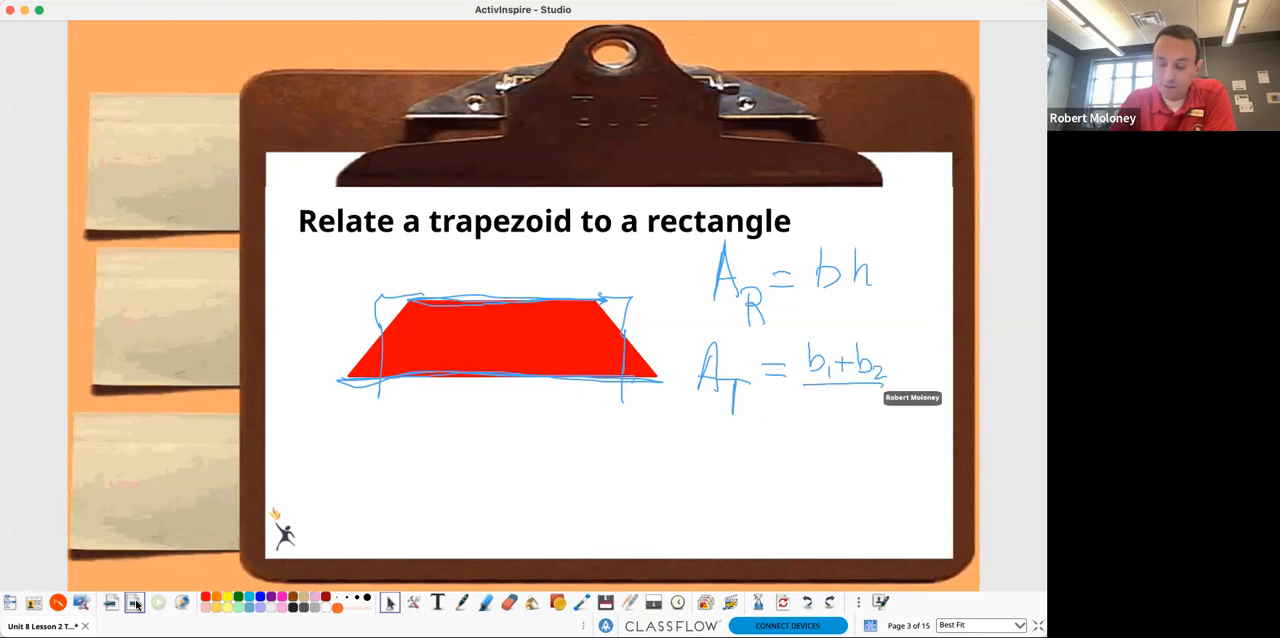
left_click_drag(836, 400, 856, 420)
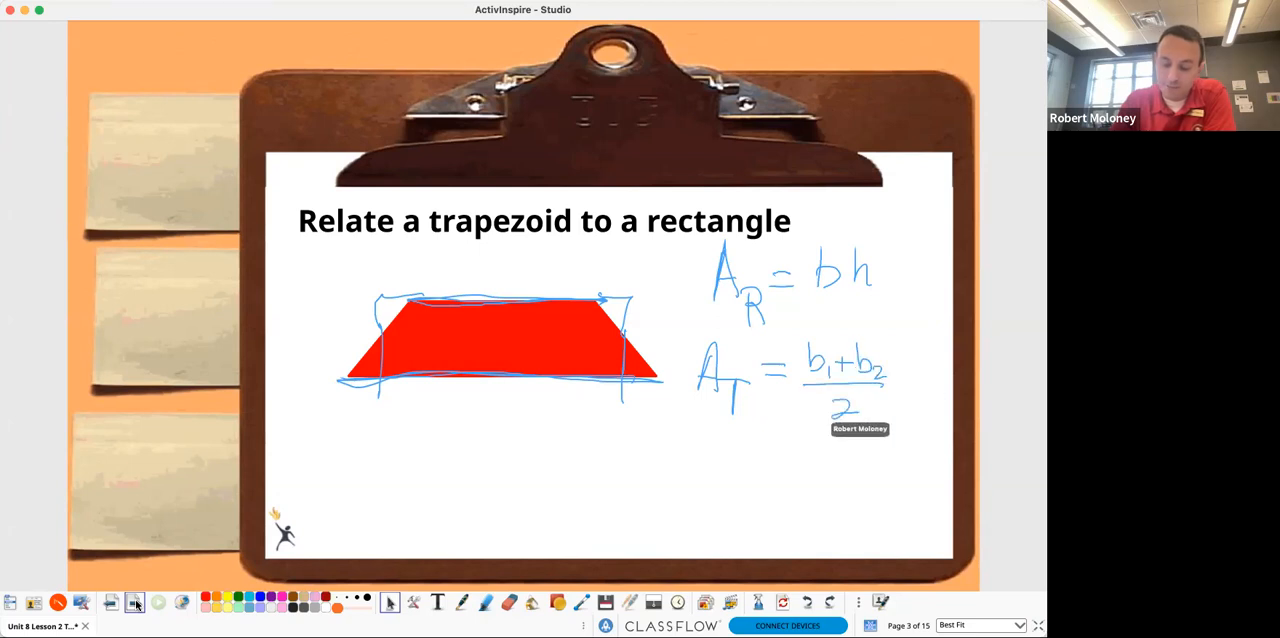
left_click_drag(880, 360, 920, 400)
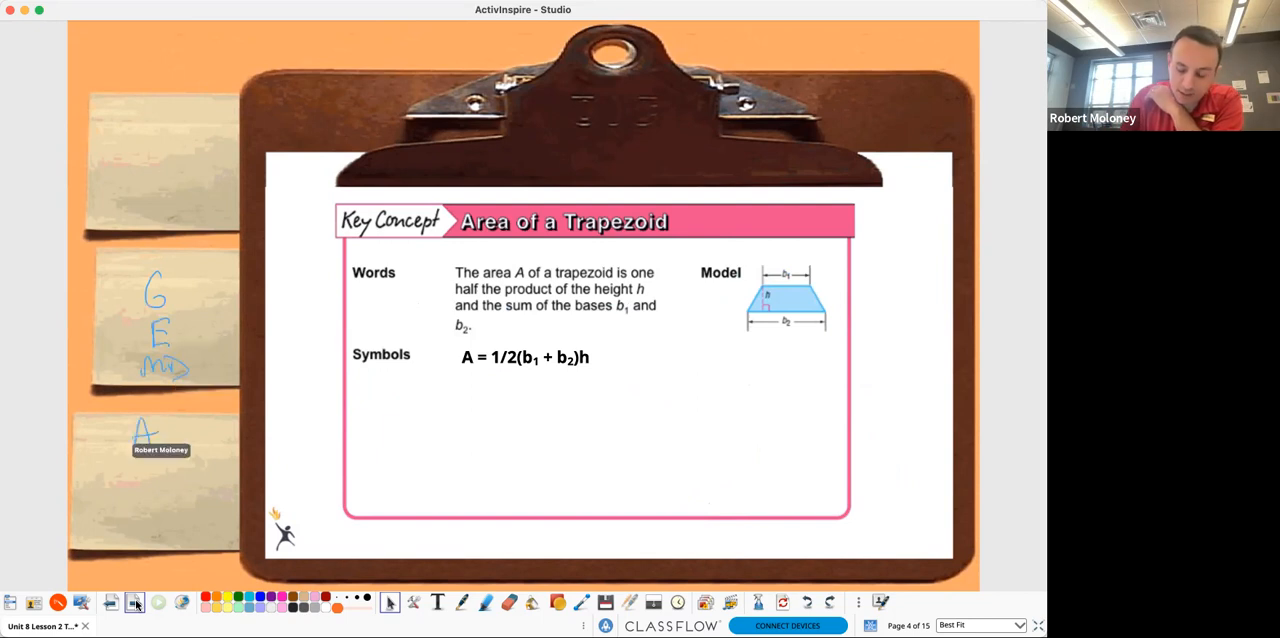
Step: Handwrite letters on the sticky notes beside the key concept page
left_click_drag(516, 376, 576, 380)
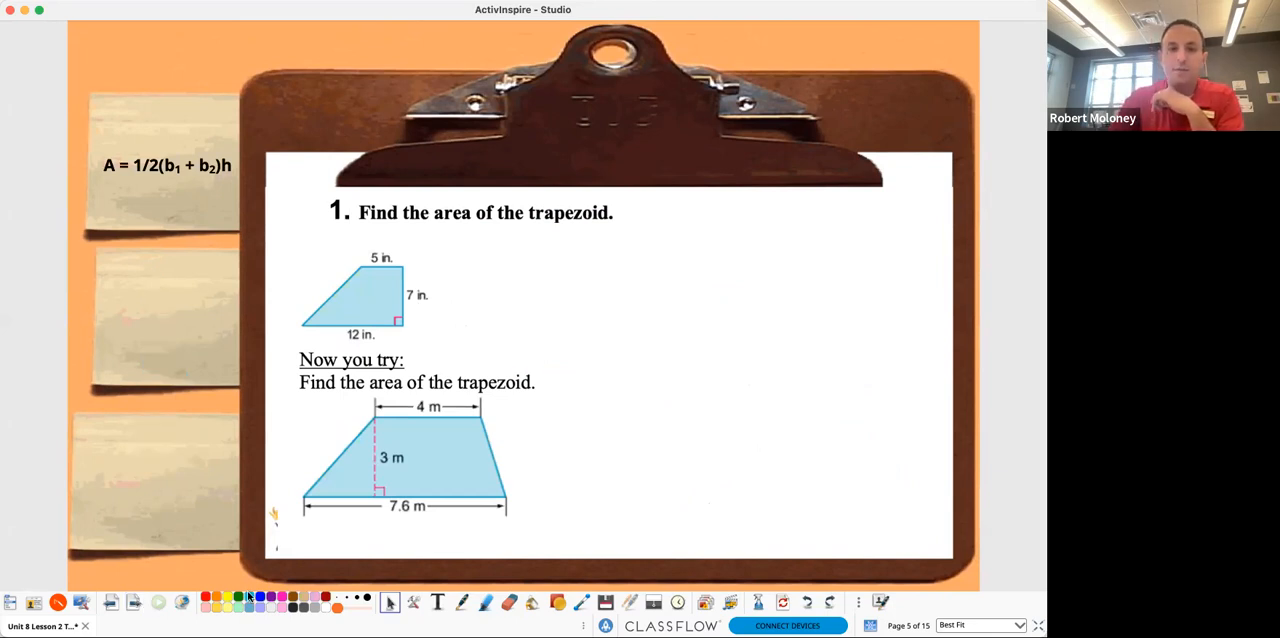
mouse_move(248, 596)
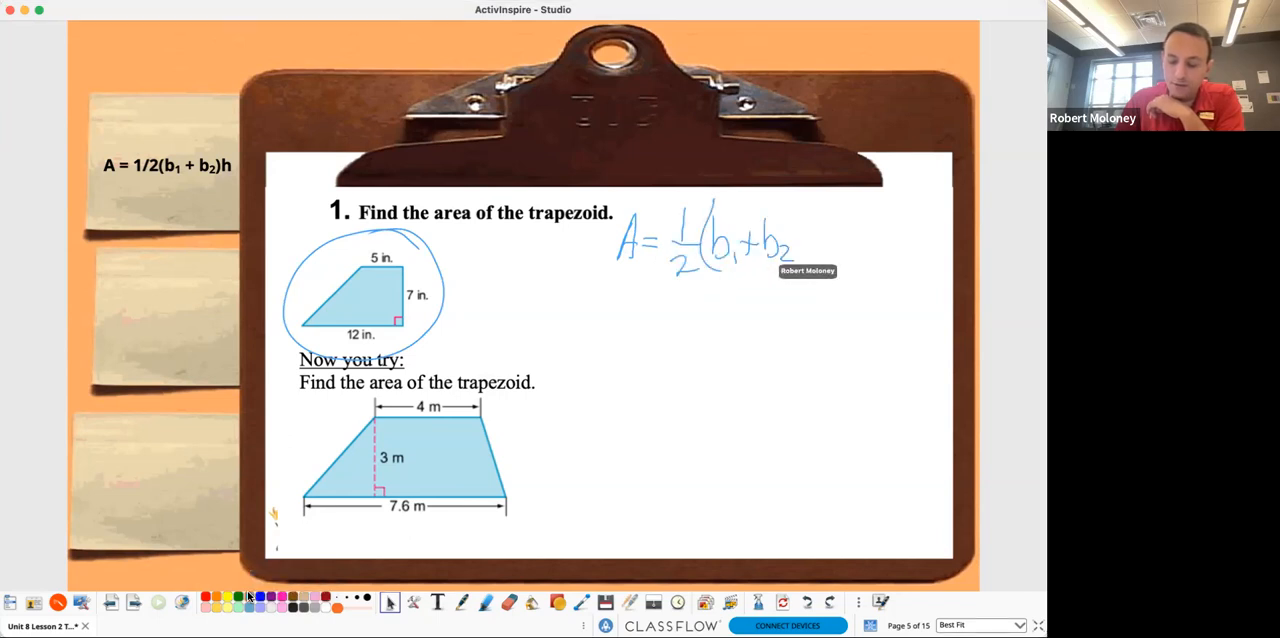
Step: Label b1 and b2 and work the first trapezoid as ½(17)7 toward 8.5
left_click_drag(800, 250, 836, 244)
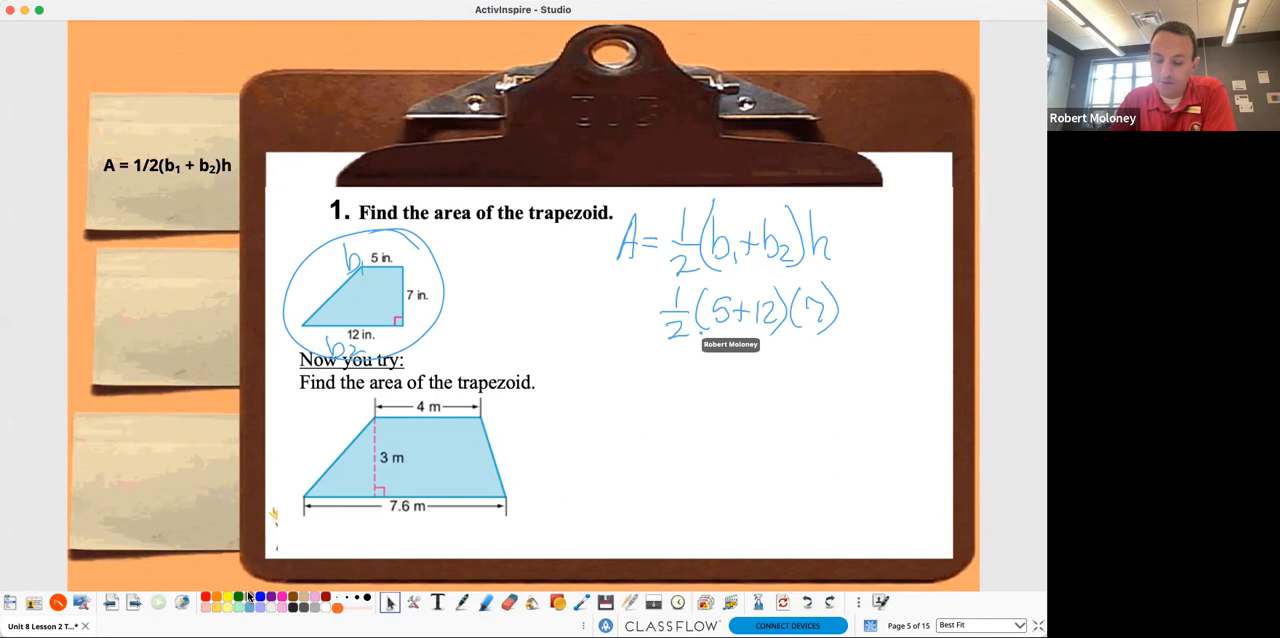
left_click_drag(690, 328, 790, 326)
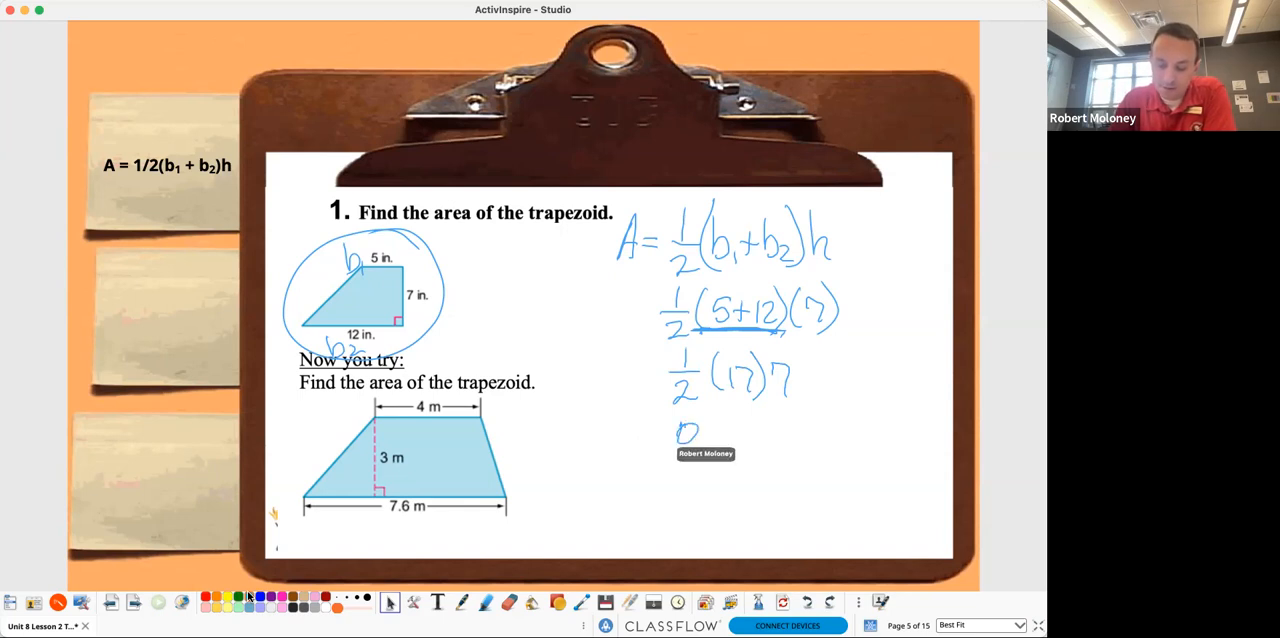
left_click_drag(680, 430, 770, 444)
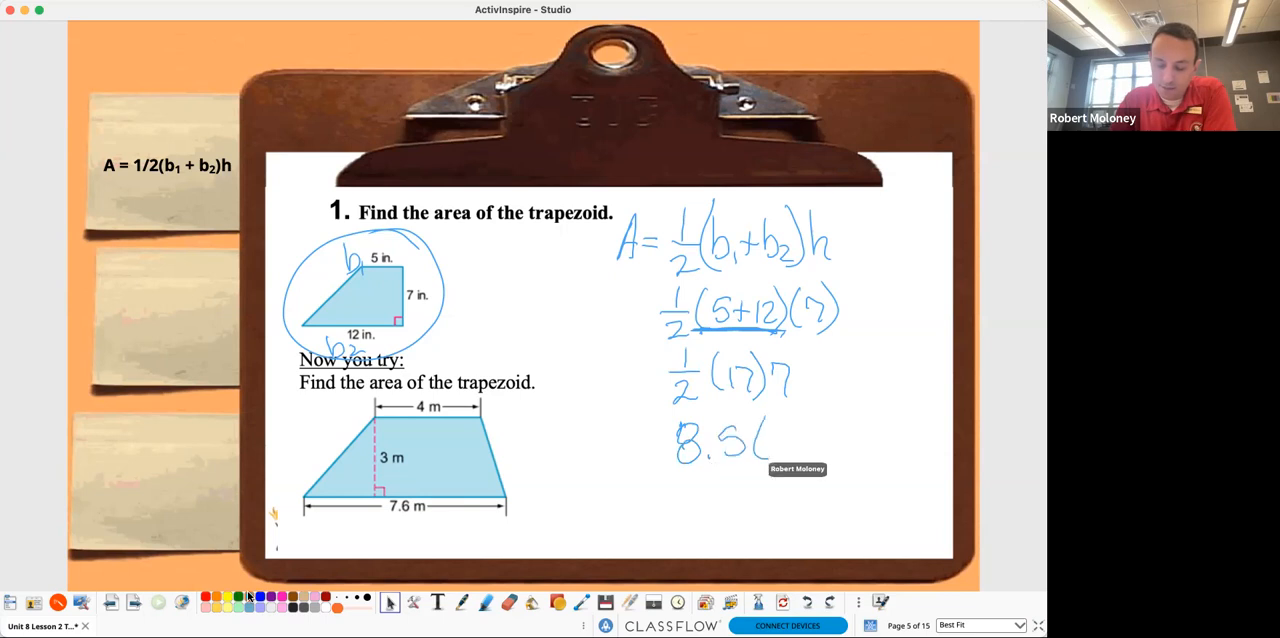
left_click_drag(776, 430, 800, 460)
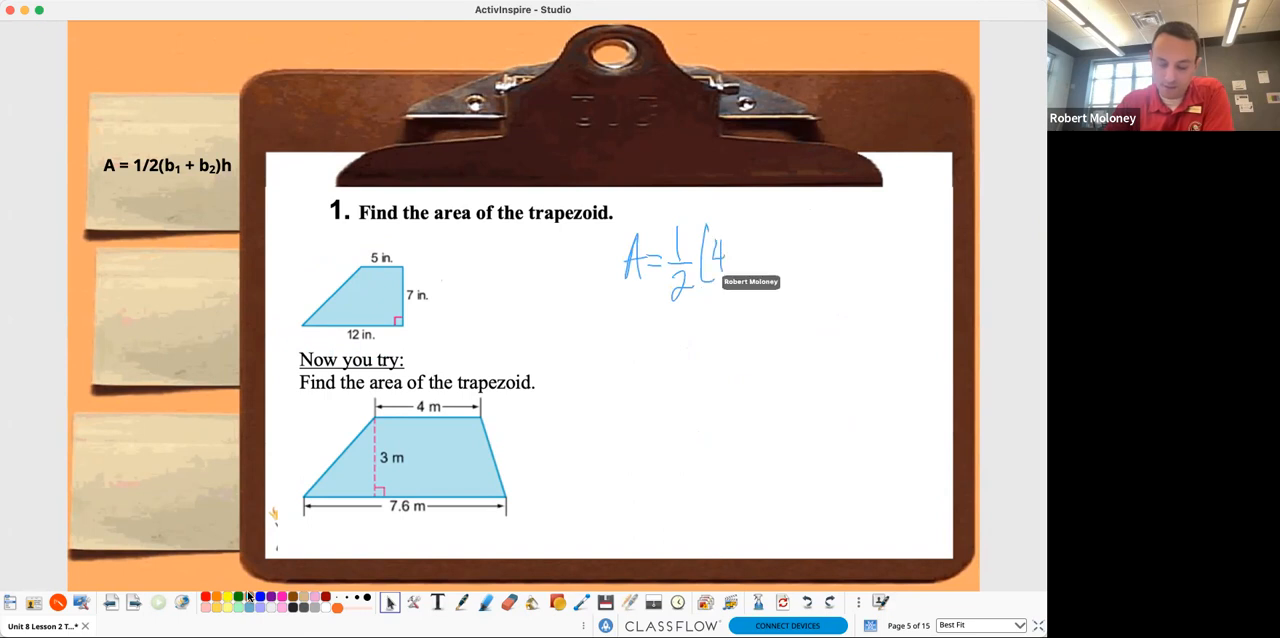
Step: Work the try-it trapezoid as A = ½(4+7.6)(3), then ½(10.6)(3), then 5.3
left_click_drag(718, 254, 796, 254)
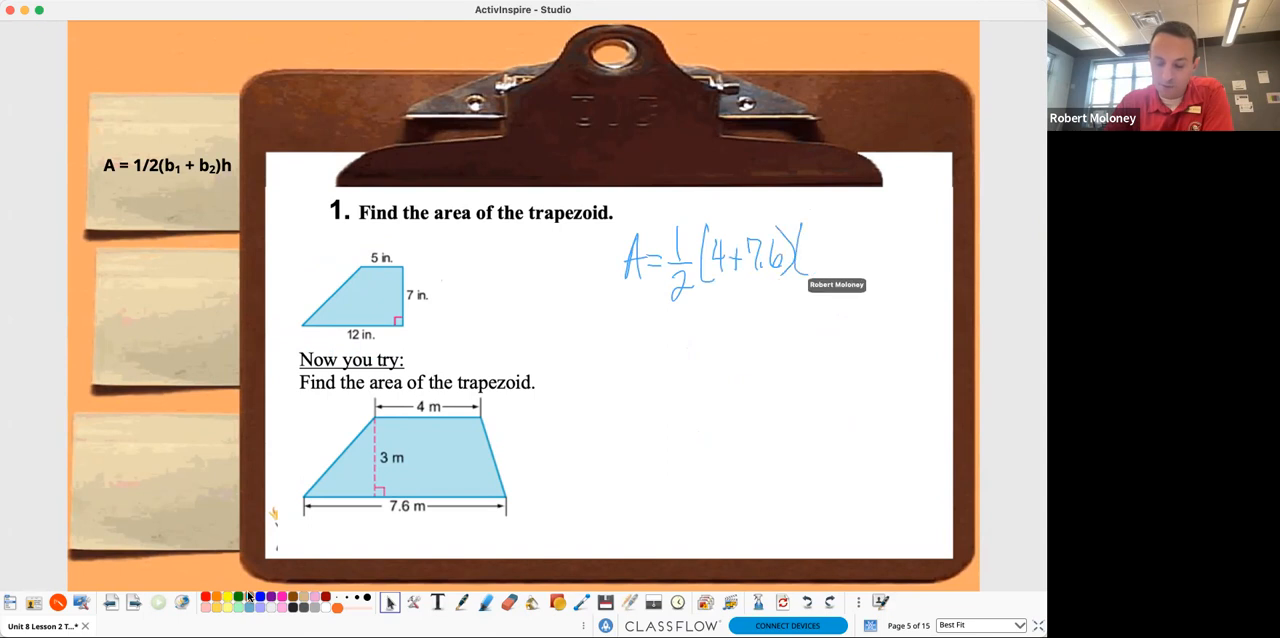
left_click_drag(804, 240, 836, 276)
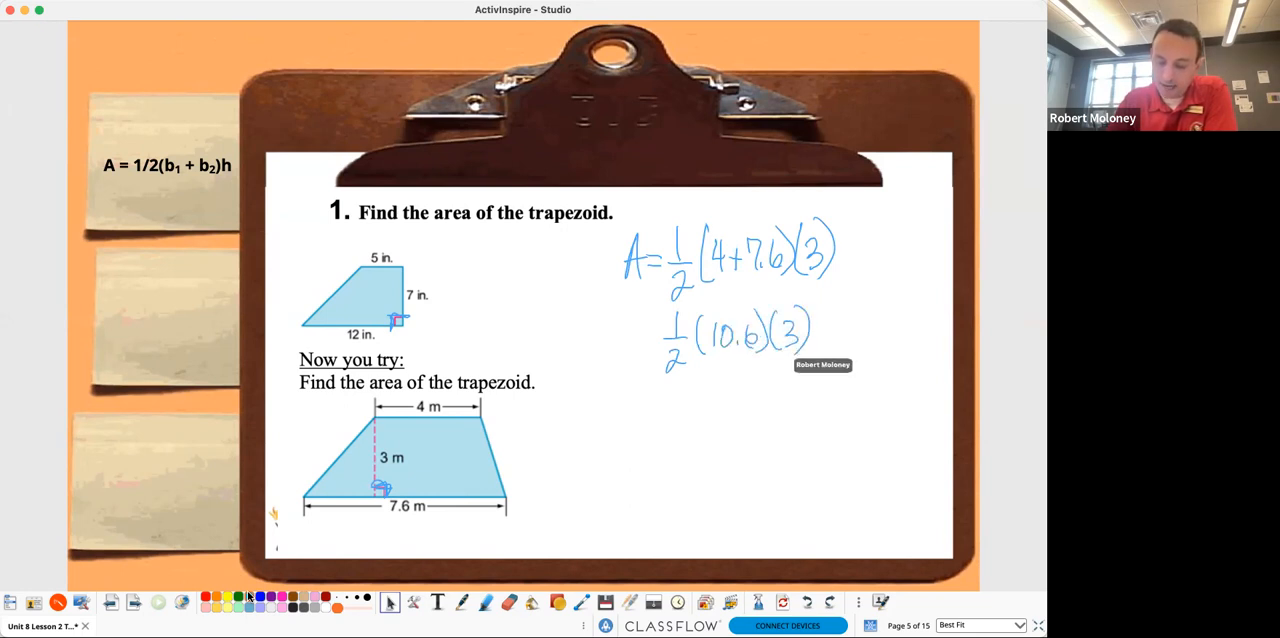
left_click_drag(704, 356, 760, 352)
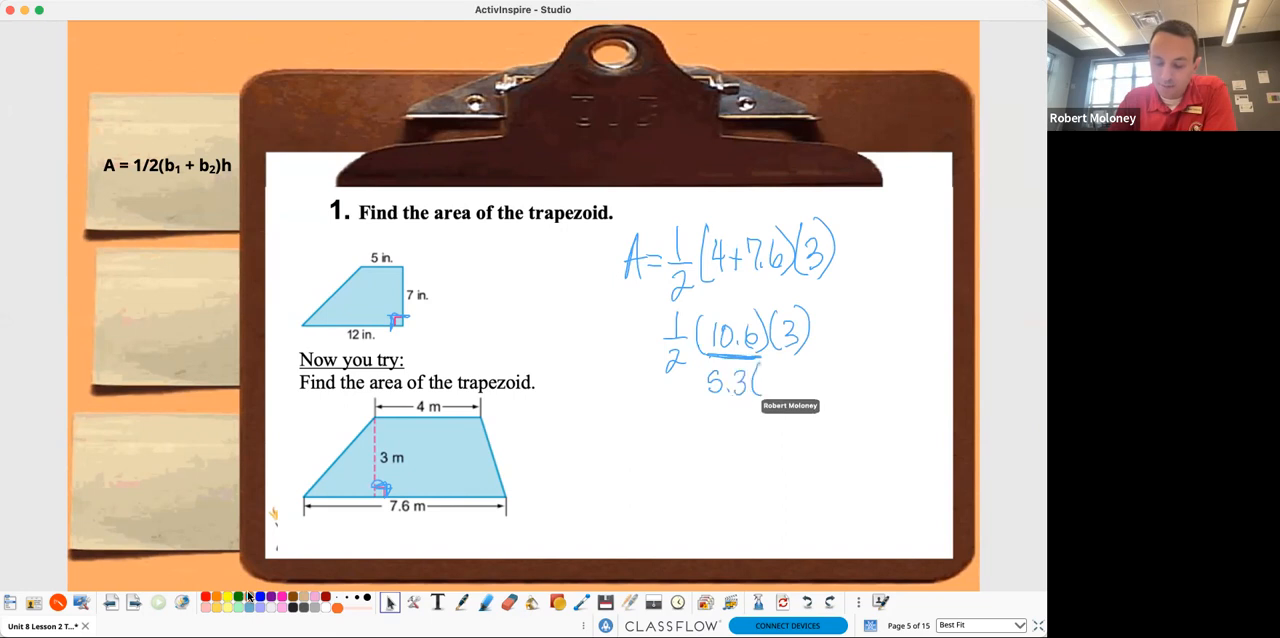
left_click_drag(762, 378, 784, 396)
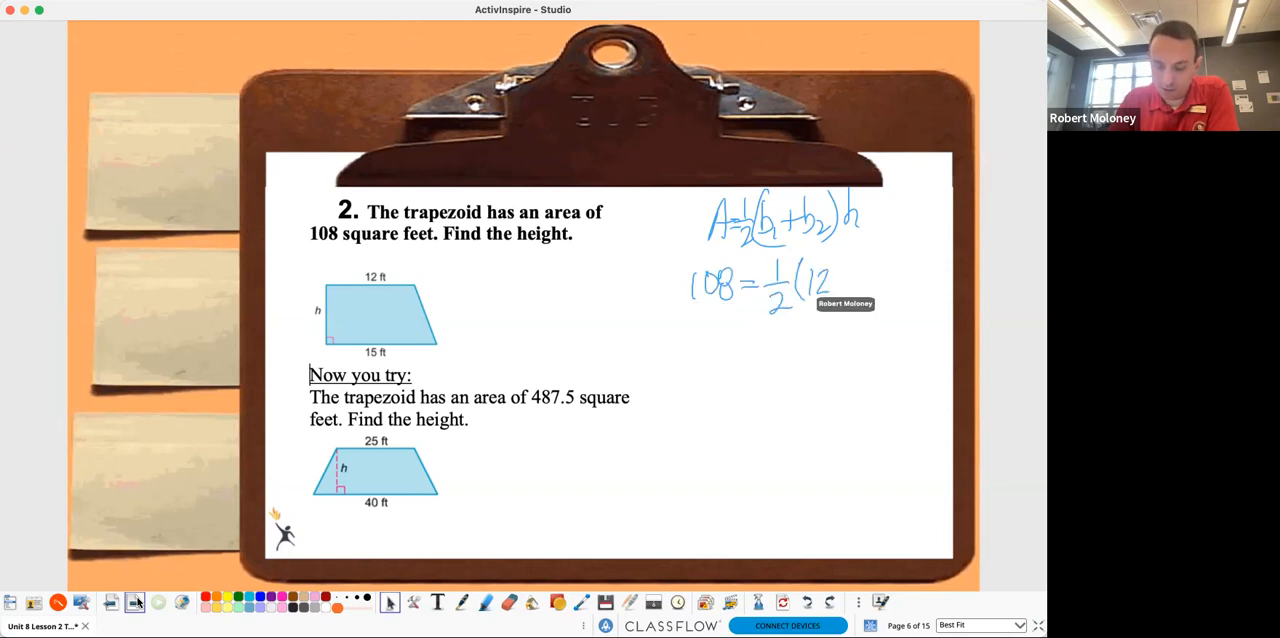
Step: Substitute into the formula as 108 = ½(12 … for the height problem
left_click_drag(830, 280, 904, 284)
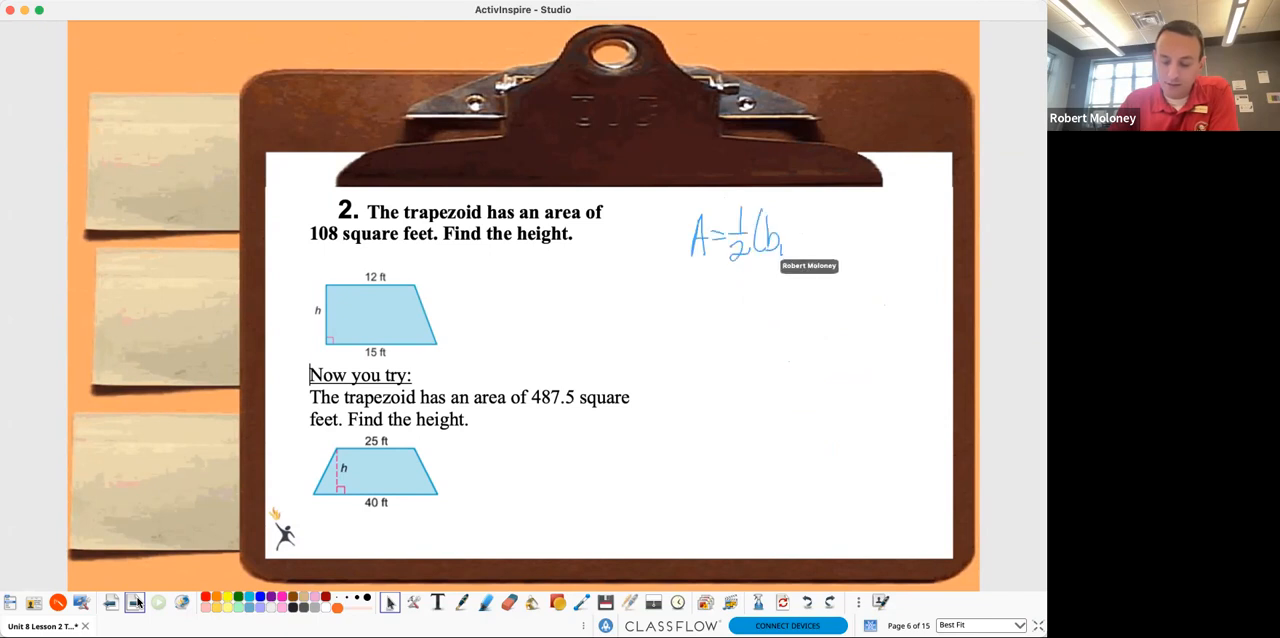
Step: Write 487.5 = ½(25+40)h, simplify to ½(65)h, and circle the answer 15 ft
left_click_drag(790, 236, 844, 254)
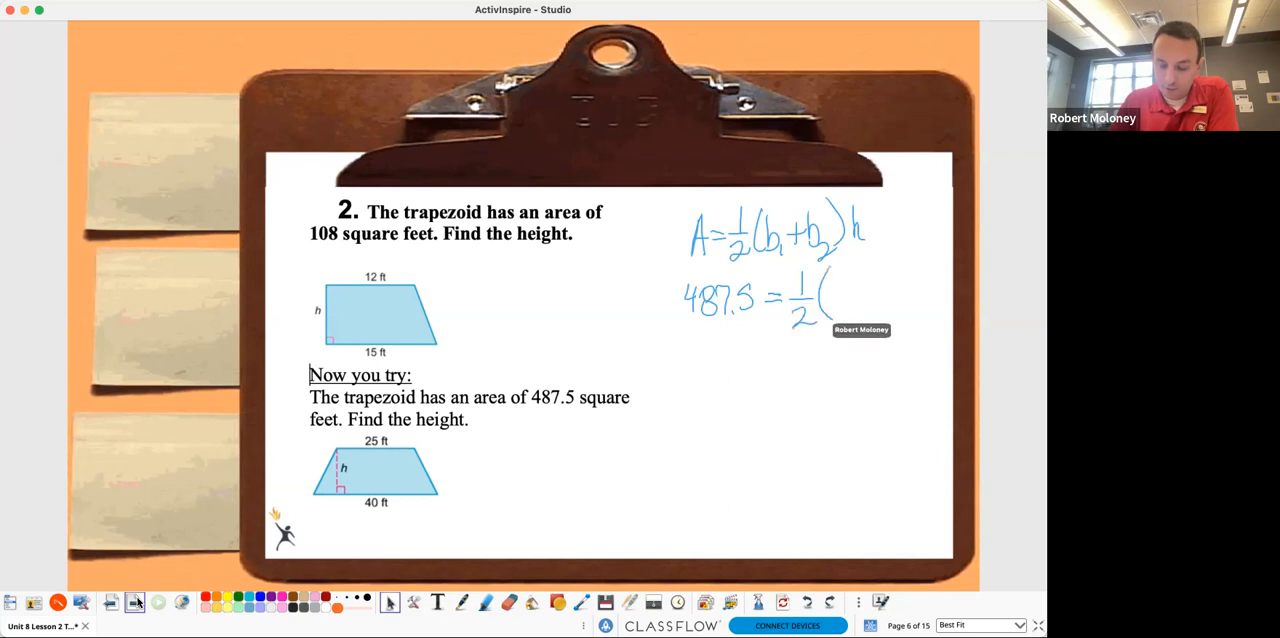
type("25")
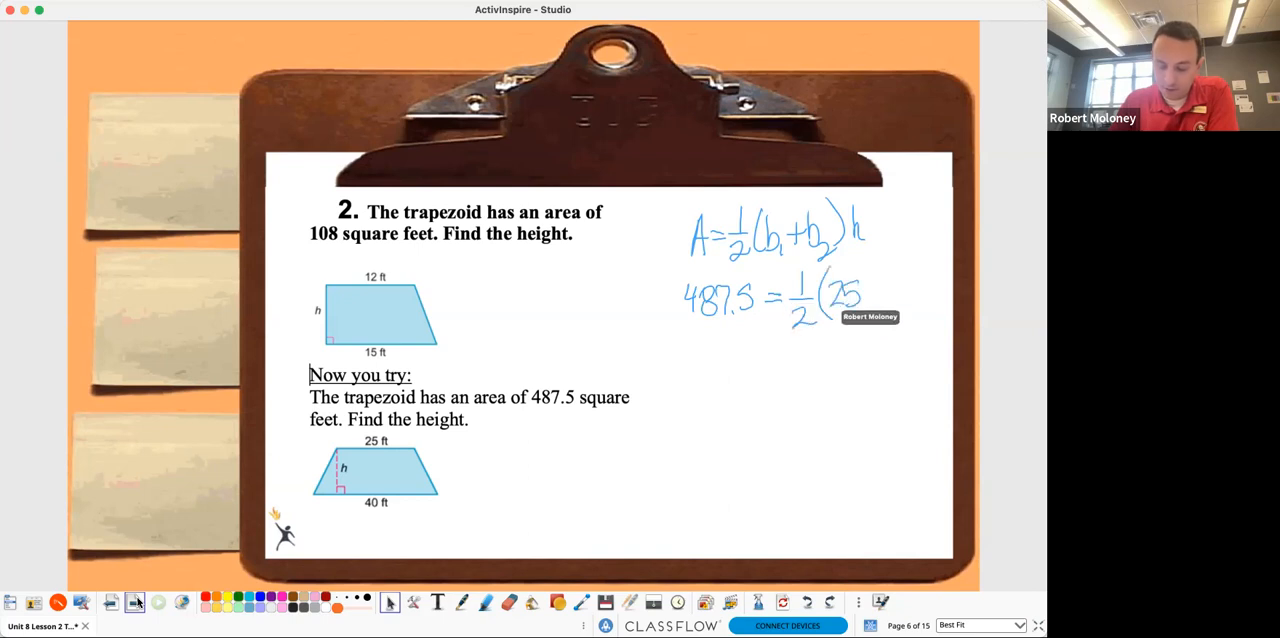
left_click_drag(864, 296, 924, 296)
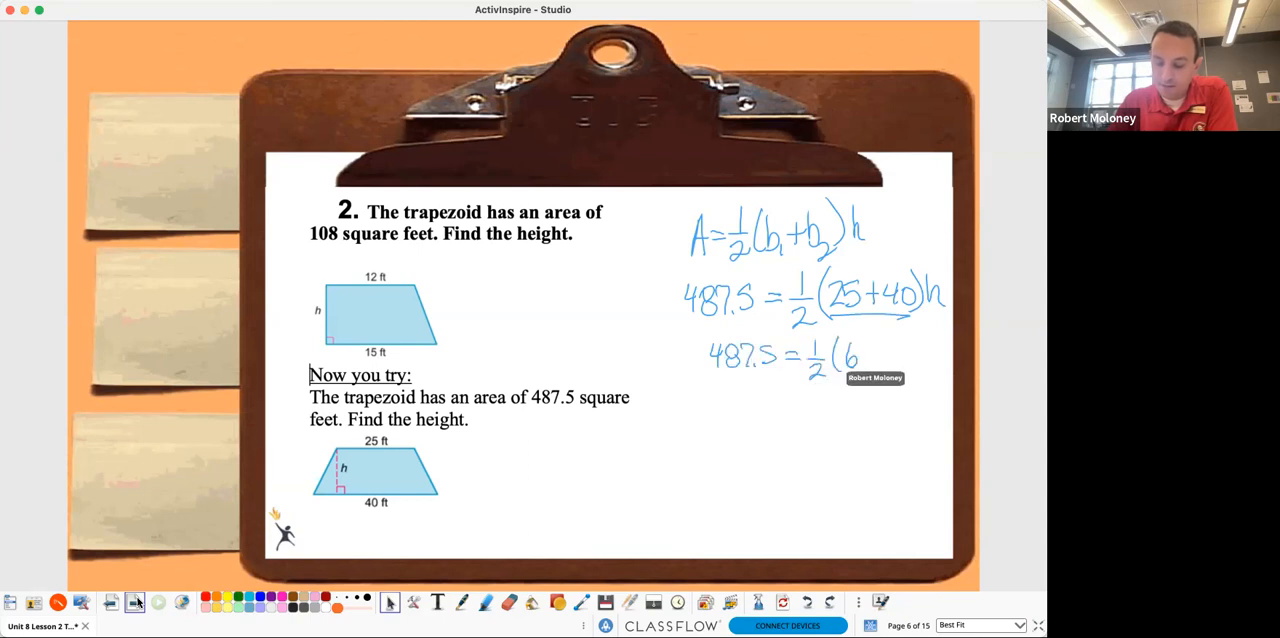
type("65)h")
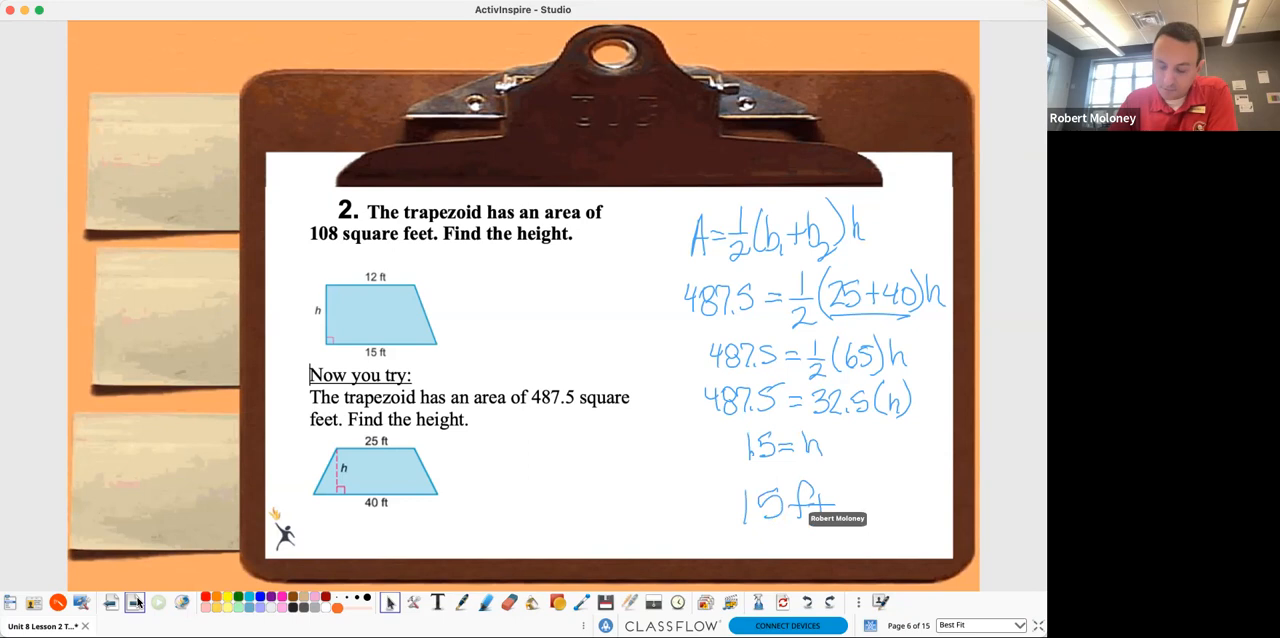
left_click_drag(730, 500, 860, 504)
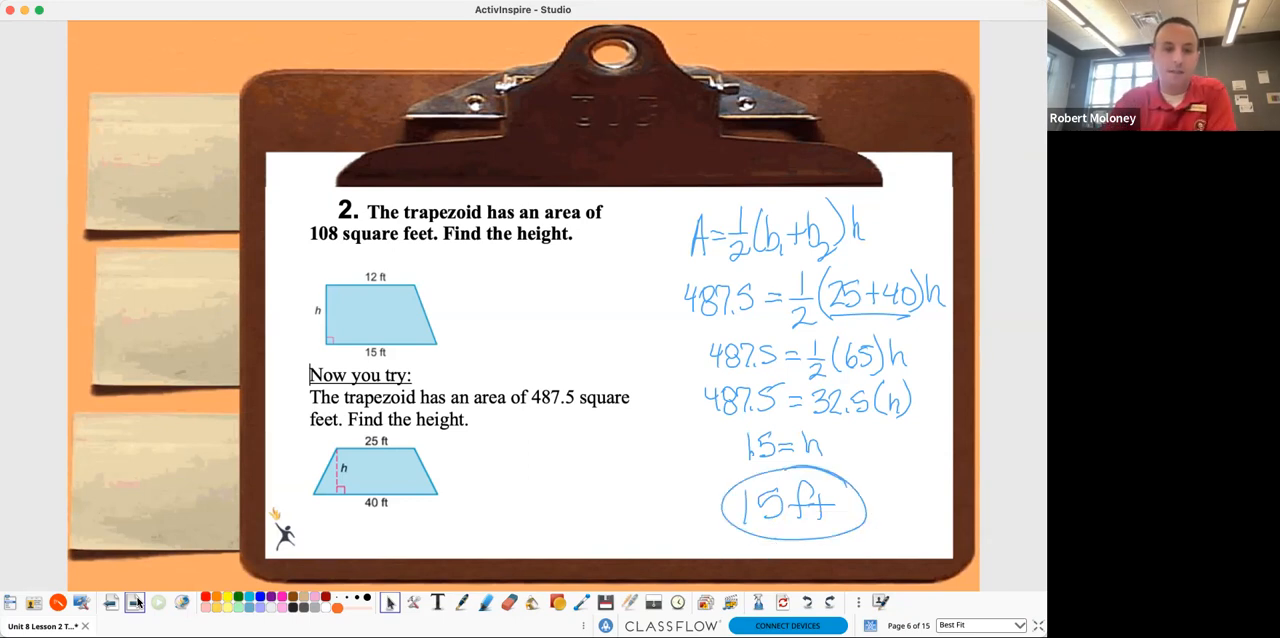
Step: On the Osceola County page, write the area equation A = ½(16+48)(51)
left_click(134, 602)
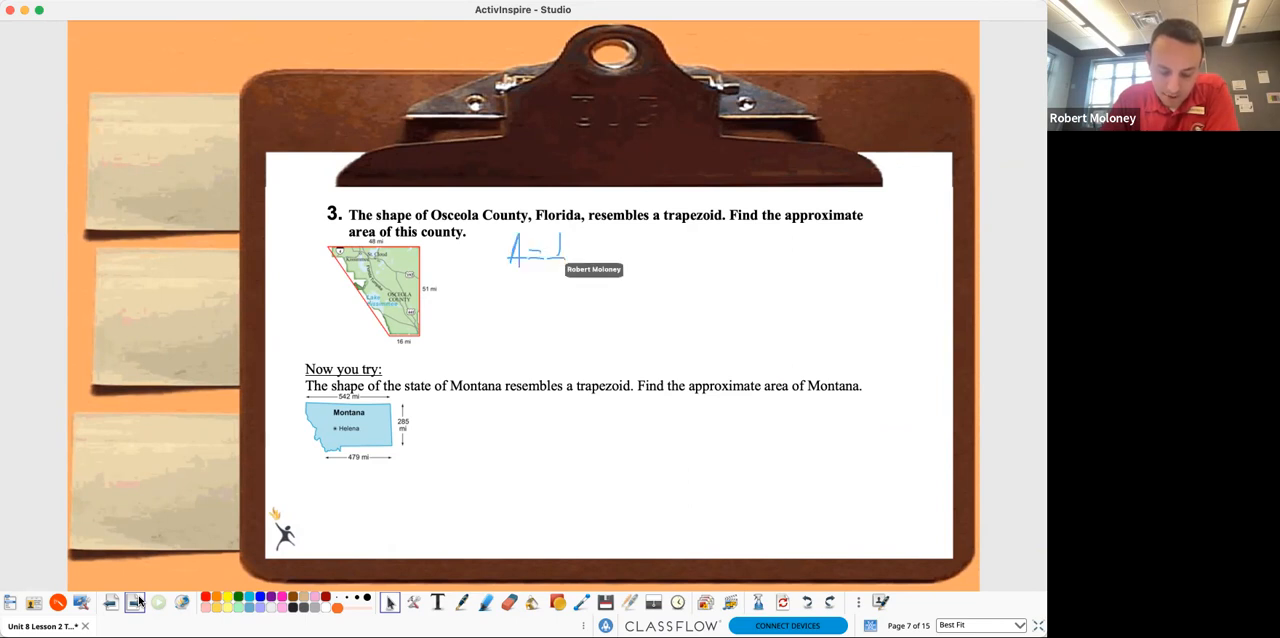
left_click_drag(556, 250, 580, 264)
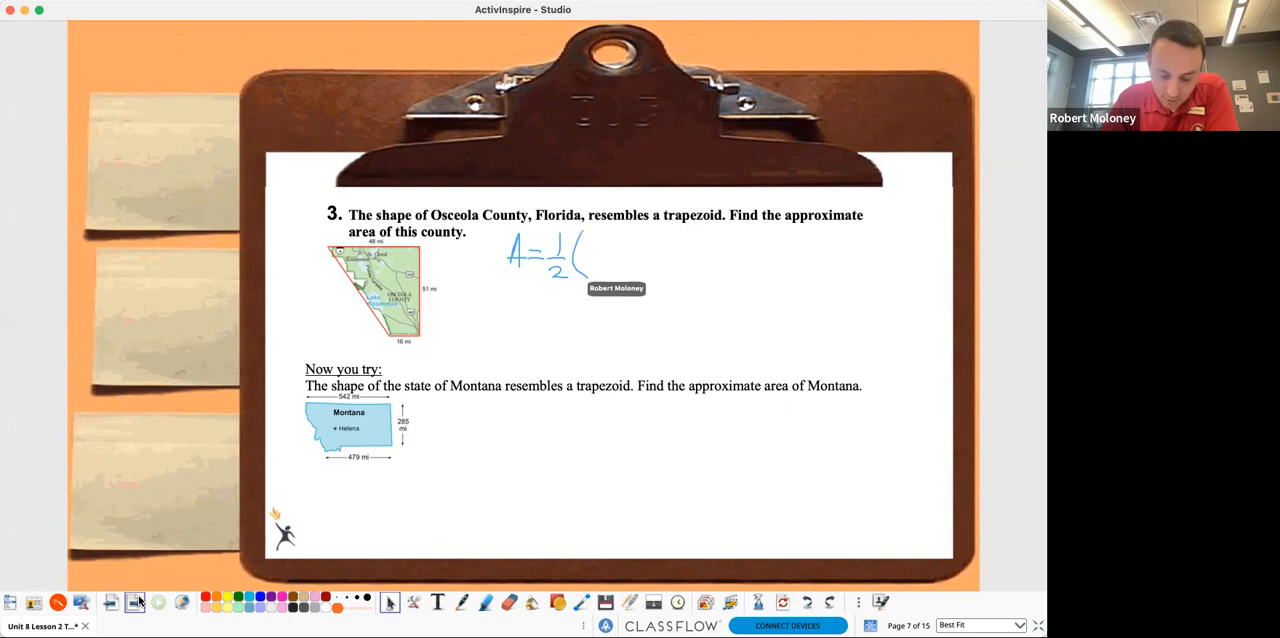
left_click_drag(596, 260, 616, 270)
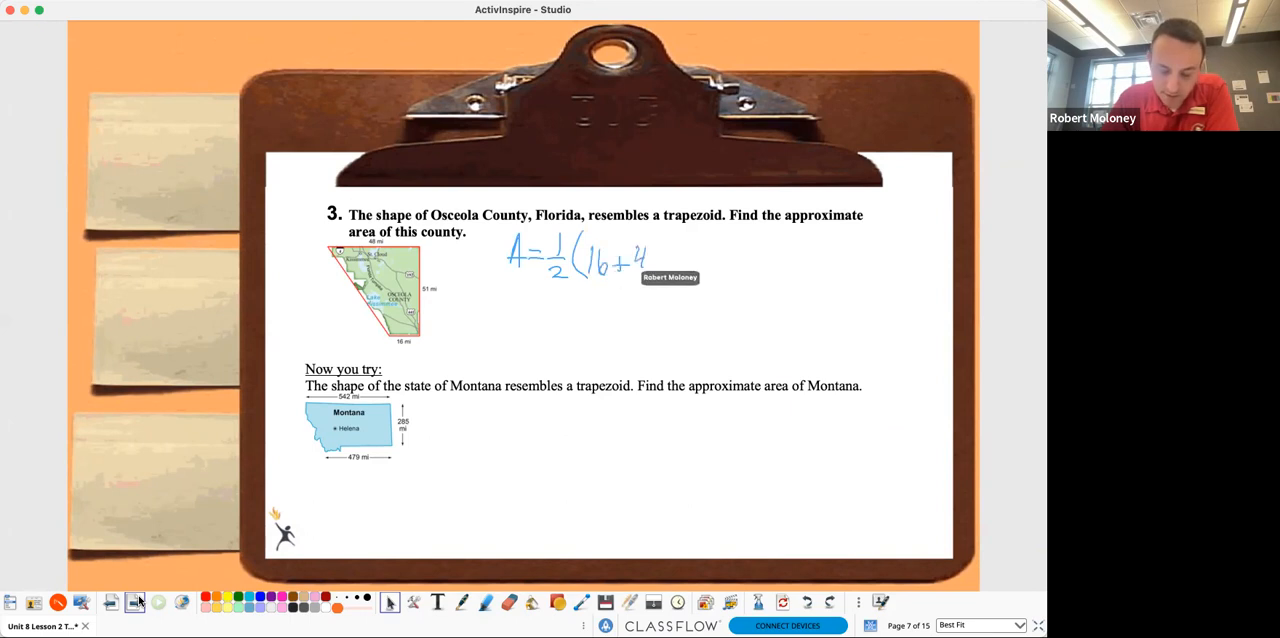
left_click_drag(640, 254, 690, 260)
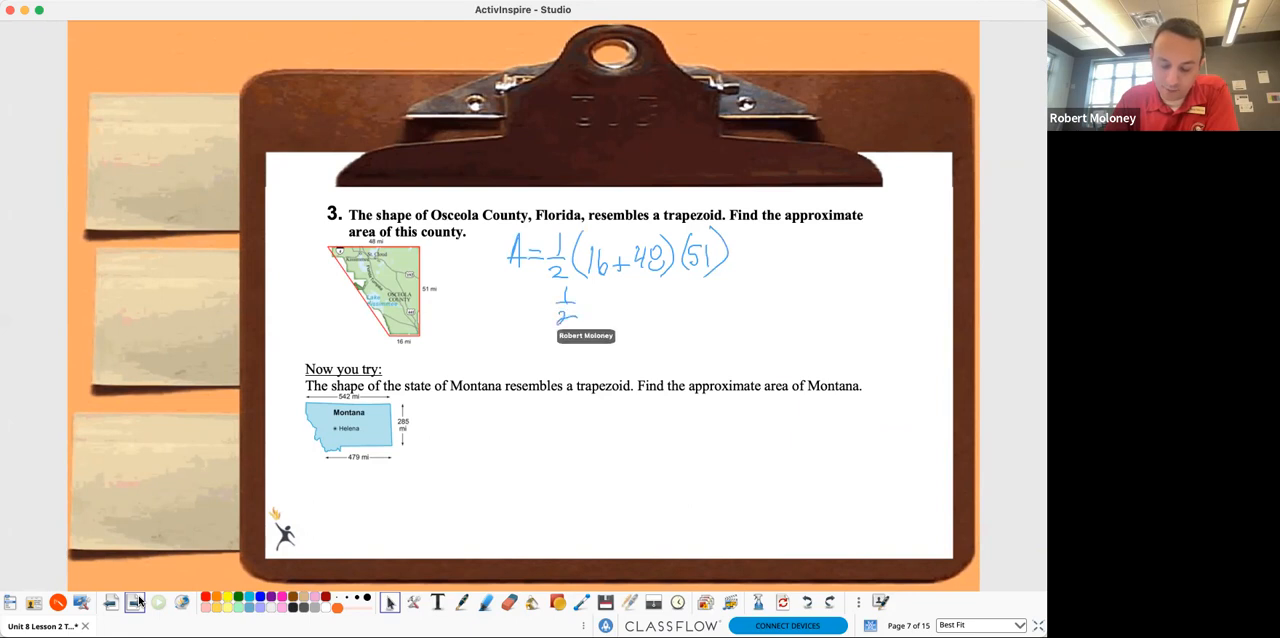
Step: Simplify to ½(64)51, underline it, and begin the final line A =
left_click_drag(590, 304, 636, 304)
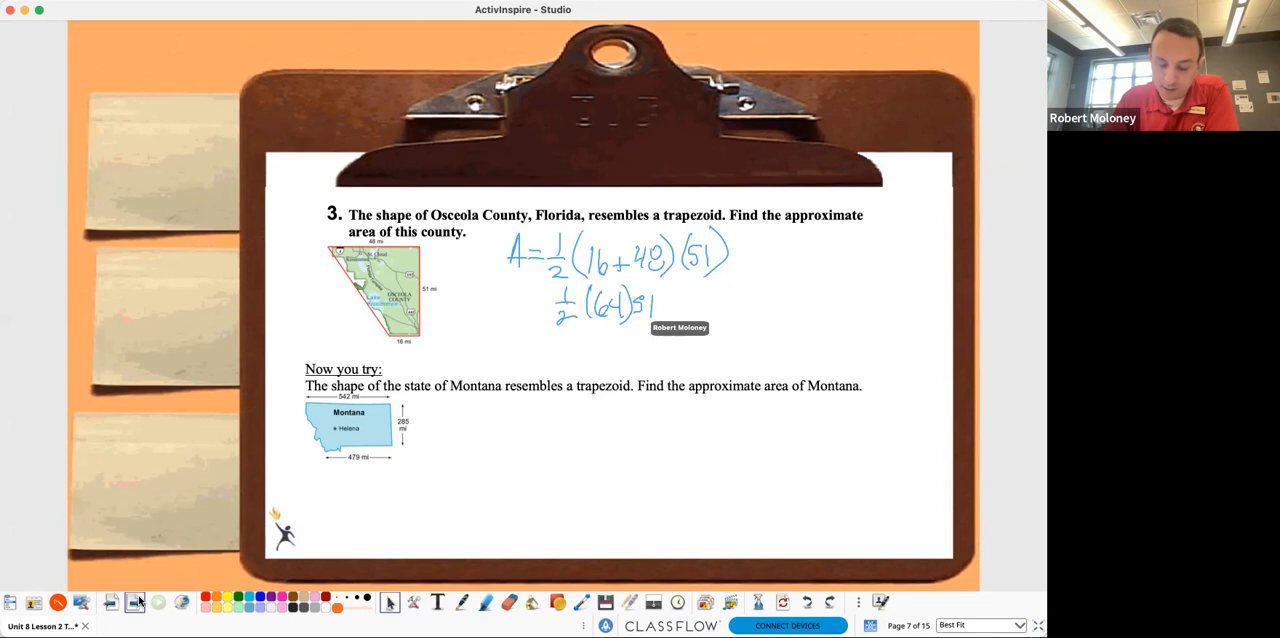
left_click_drag(556, 326, 616, 322)
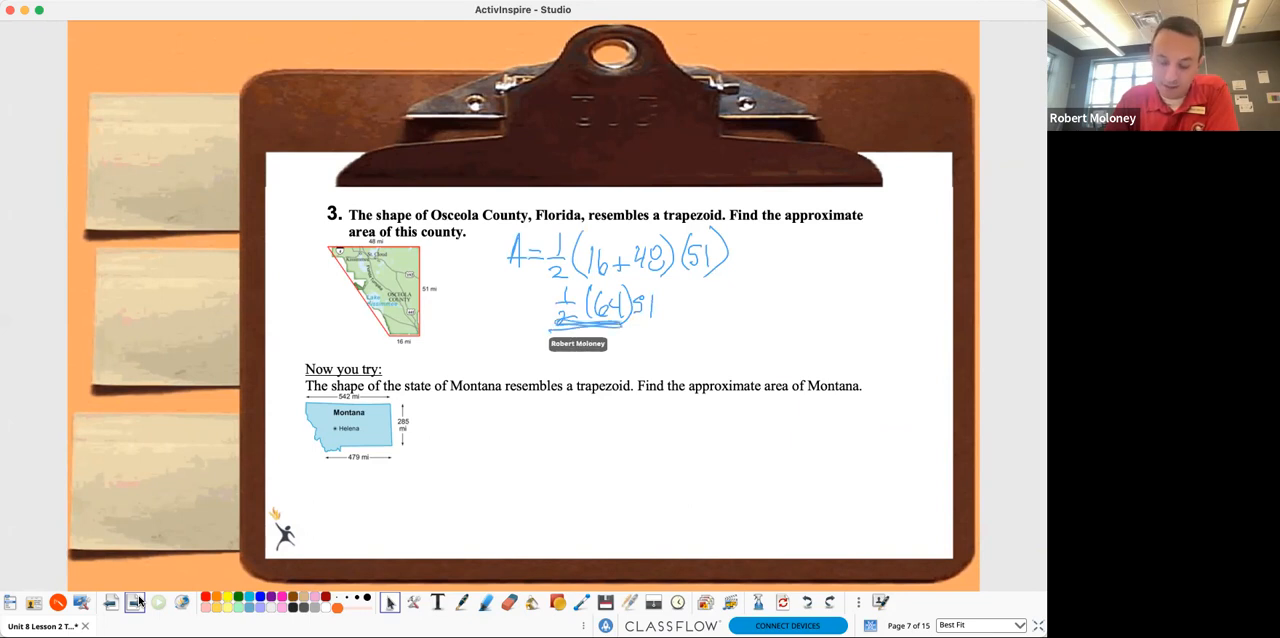
left_click_drag(744, 280, 784, 290)
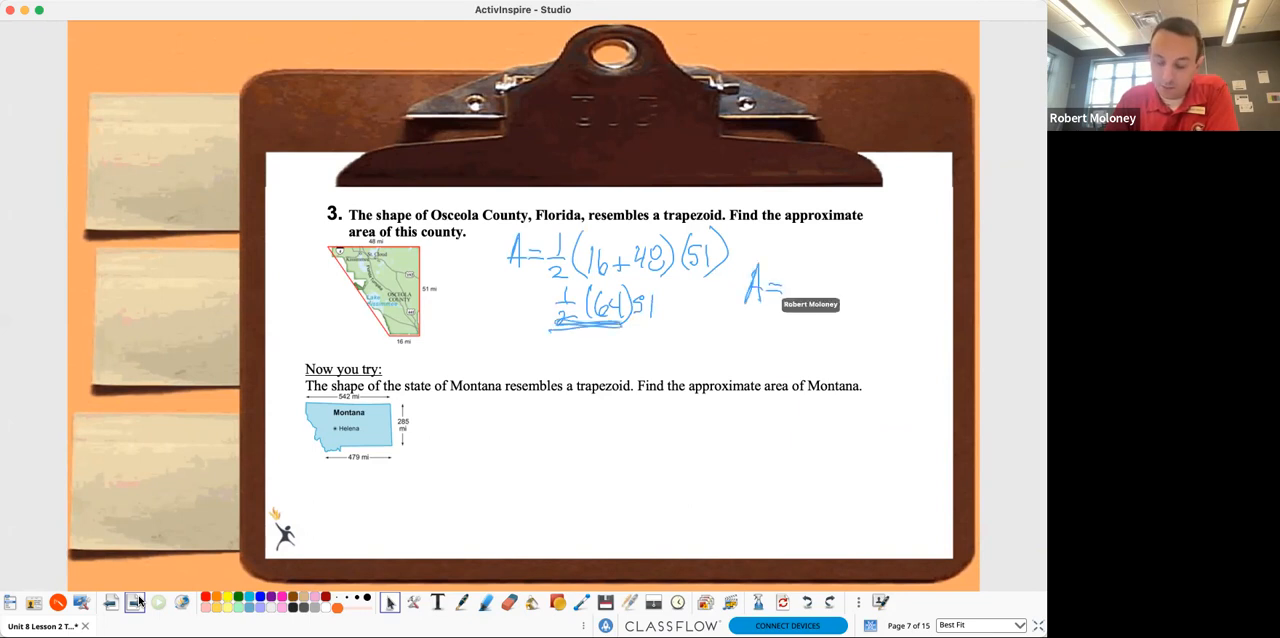
left_click_drag(790, 284, 850, 290)
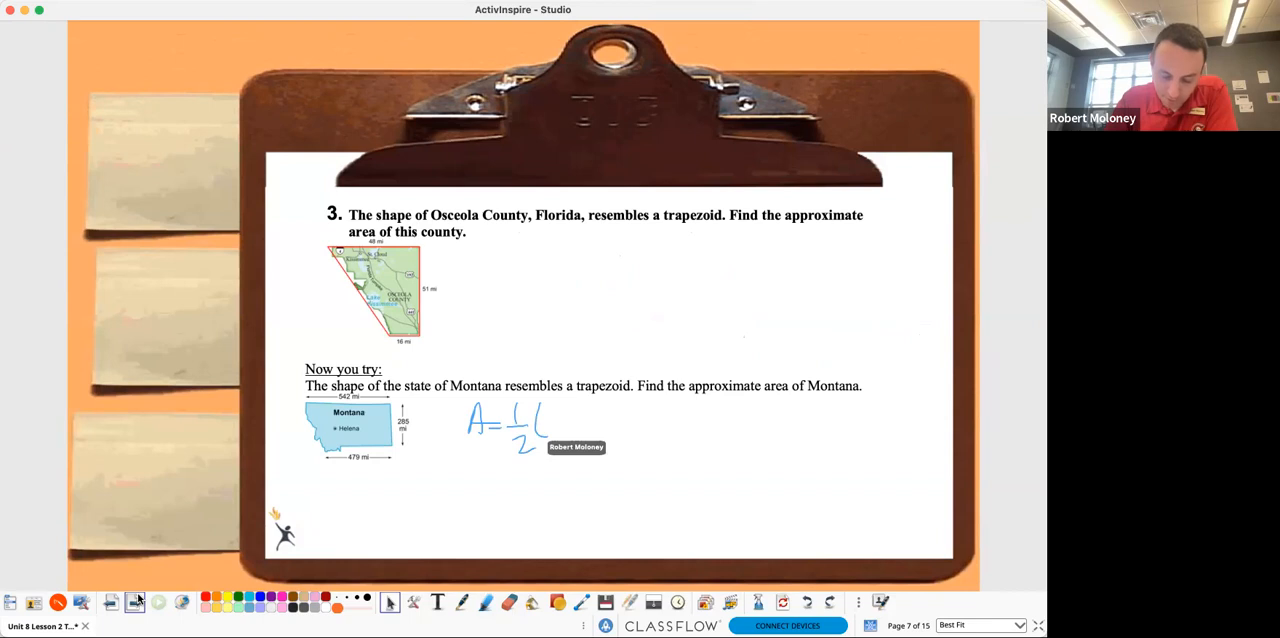
Step: Write A = ½(542+479… beside the Montana map
left_click_drag(550, 420, 616, 420)
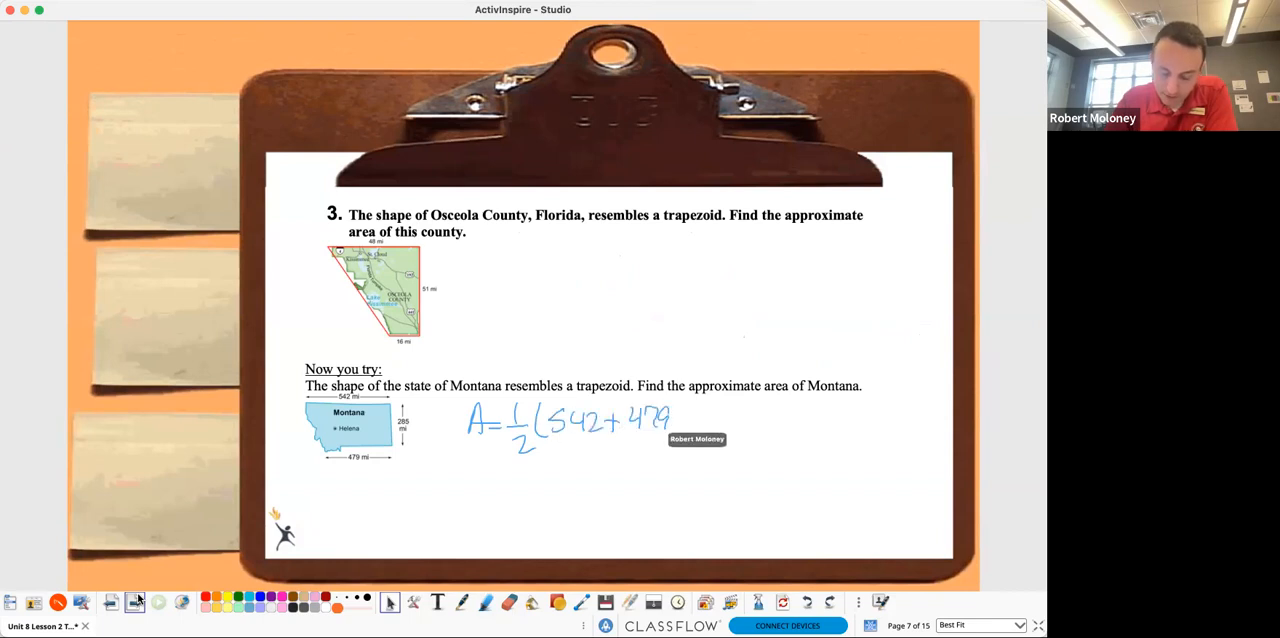
left_click_drag(670, 404, 696, 440)
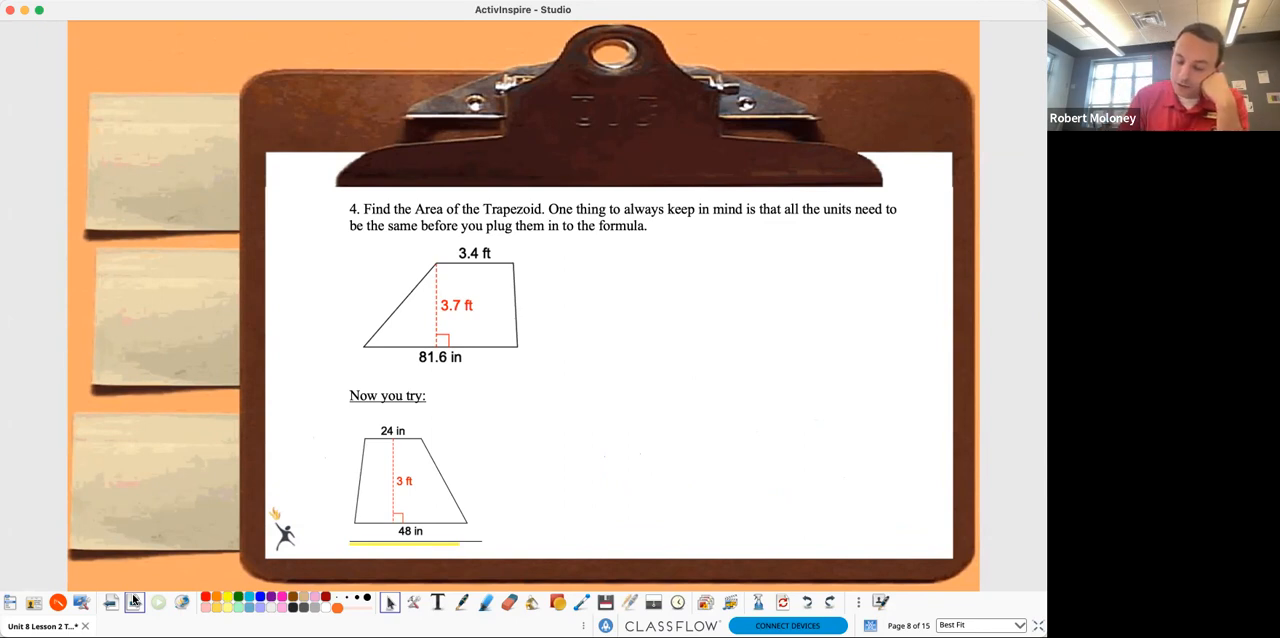
Step: Underline the key text and divide 81.6 in by 12 on a sticky note to get 6.8 ft, starting A = ½(6.8
left_click_drag(690, 222, 910, 220)
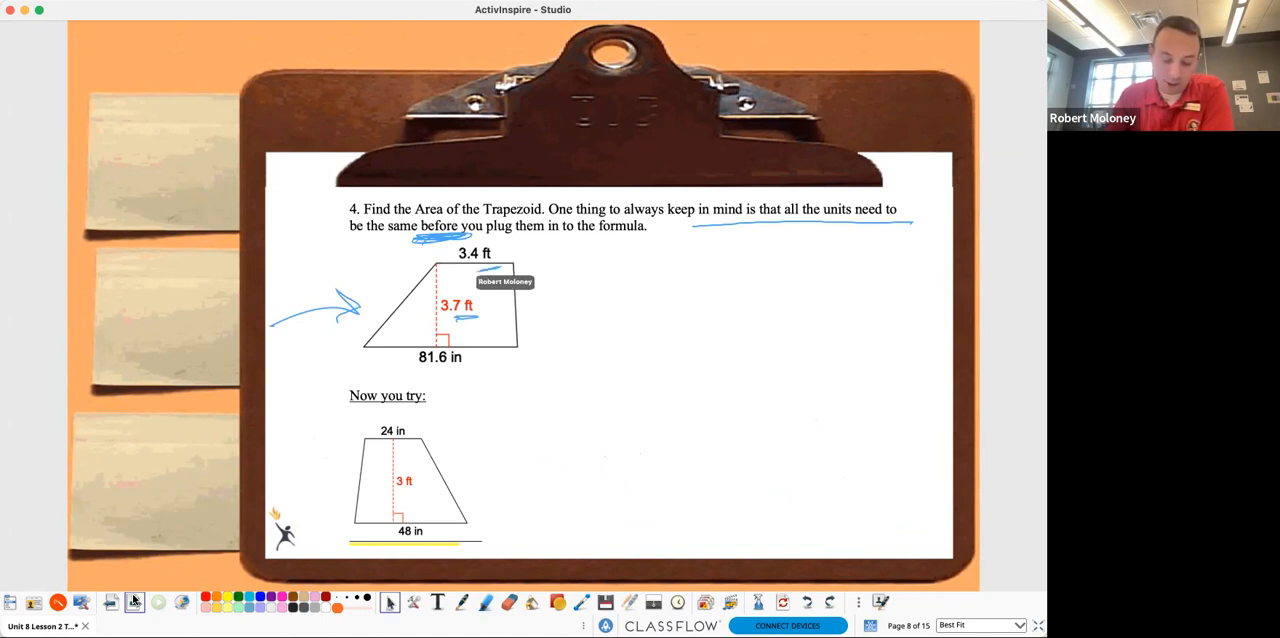
left_click_drag(410, 350, 470, 364)
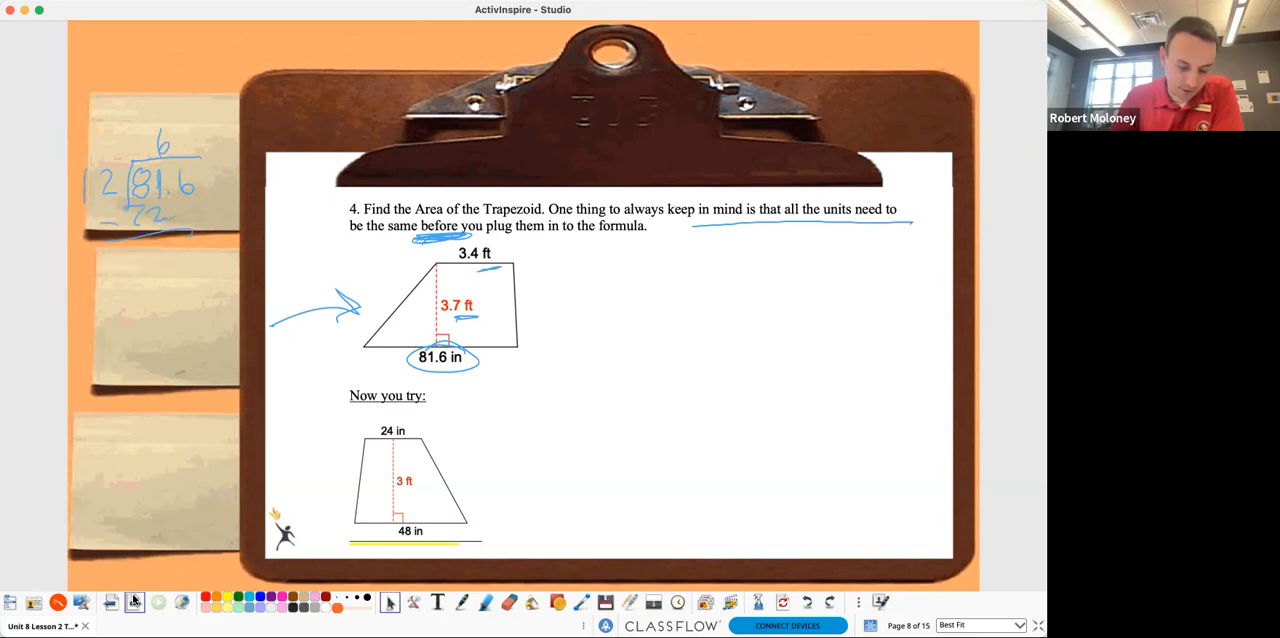
type("9.6")
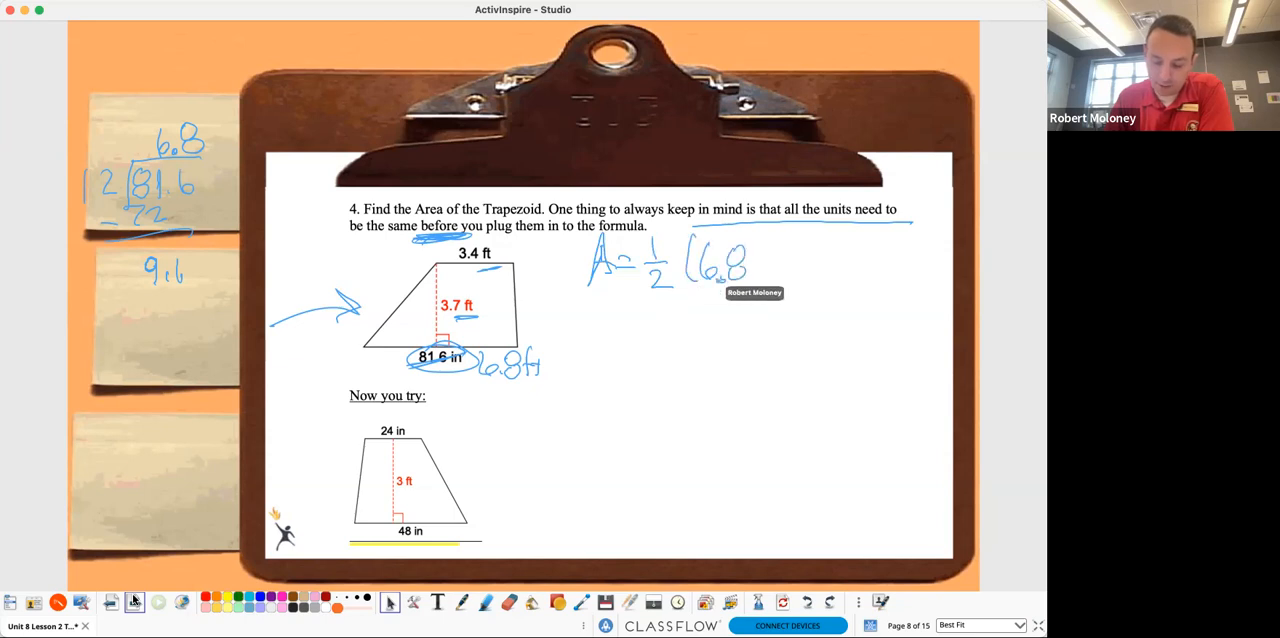
Step: Write ½(6.8+3.4)(3.7) and simplify it to ½(10.2)(3.7)
left_click_drag(756, 264, 820, 270)
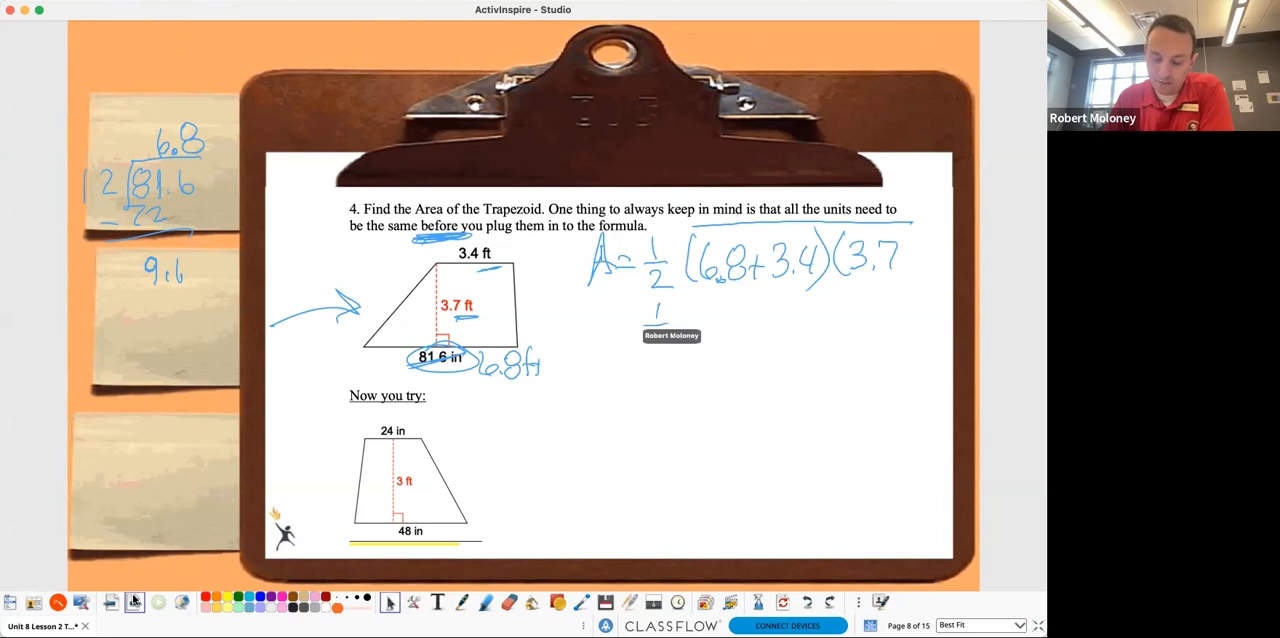
left_click_drag(680, 336, 730, 326)
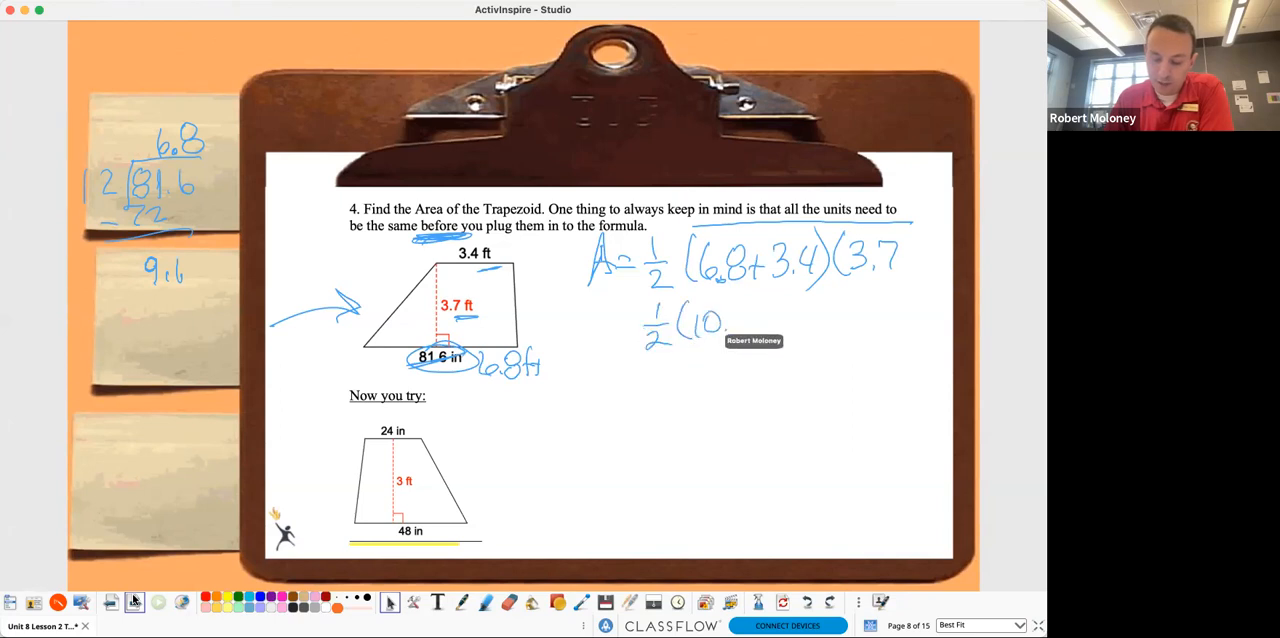
left_click_drag(716, 326, 780, 316)
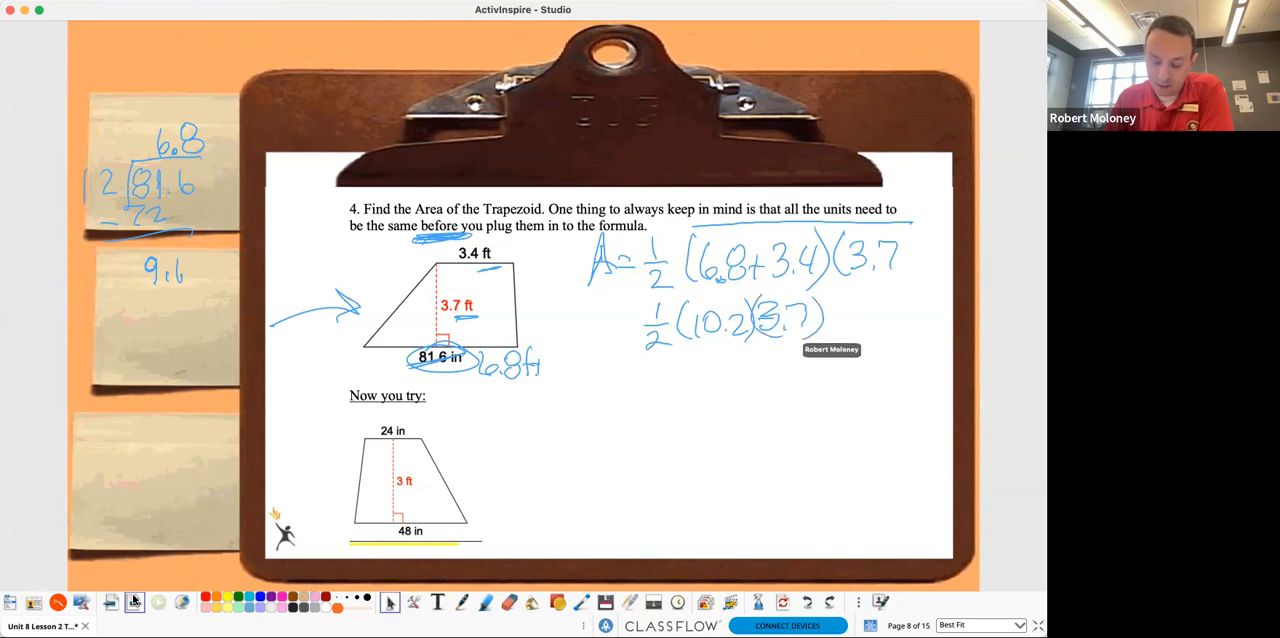
left_click_drag(676, 360, 720, 360)
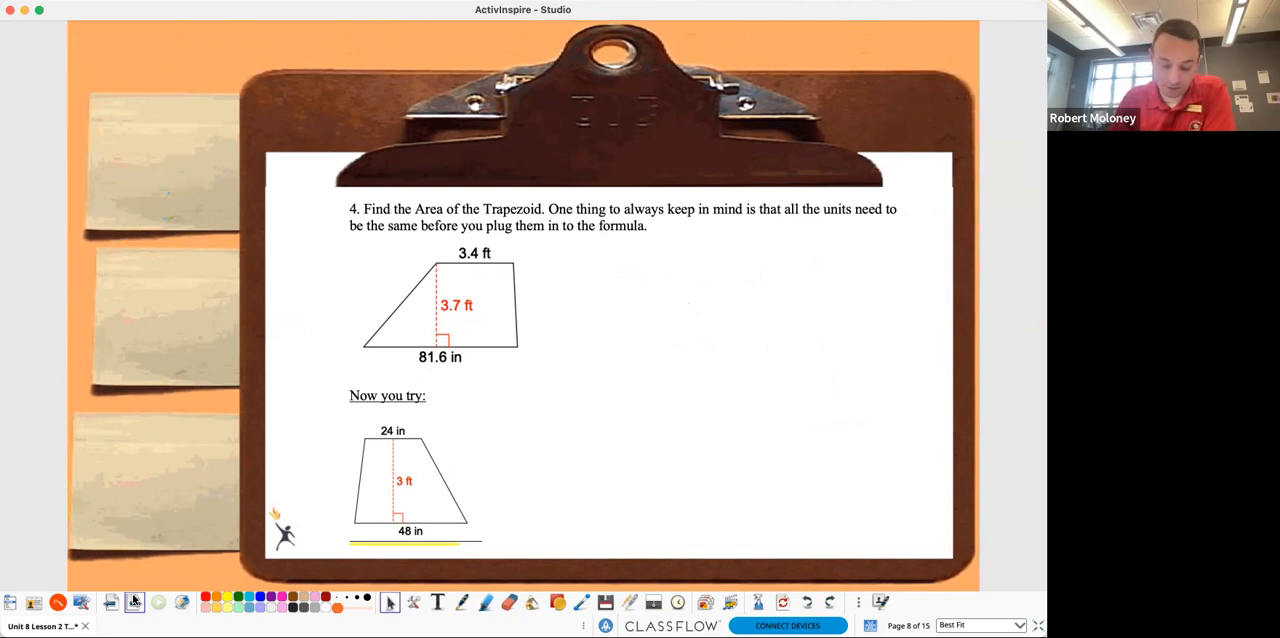
Step: Relabel the bases 2 ft and 4 ft and write the area formula ½(2+4)(3)
left_click_drag(390, 434, 456, 416)
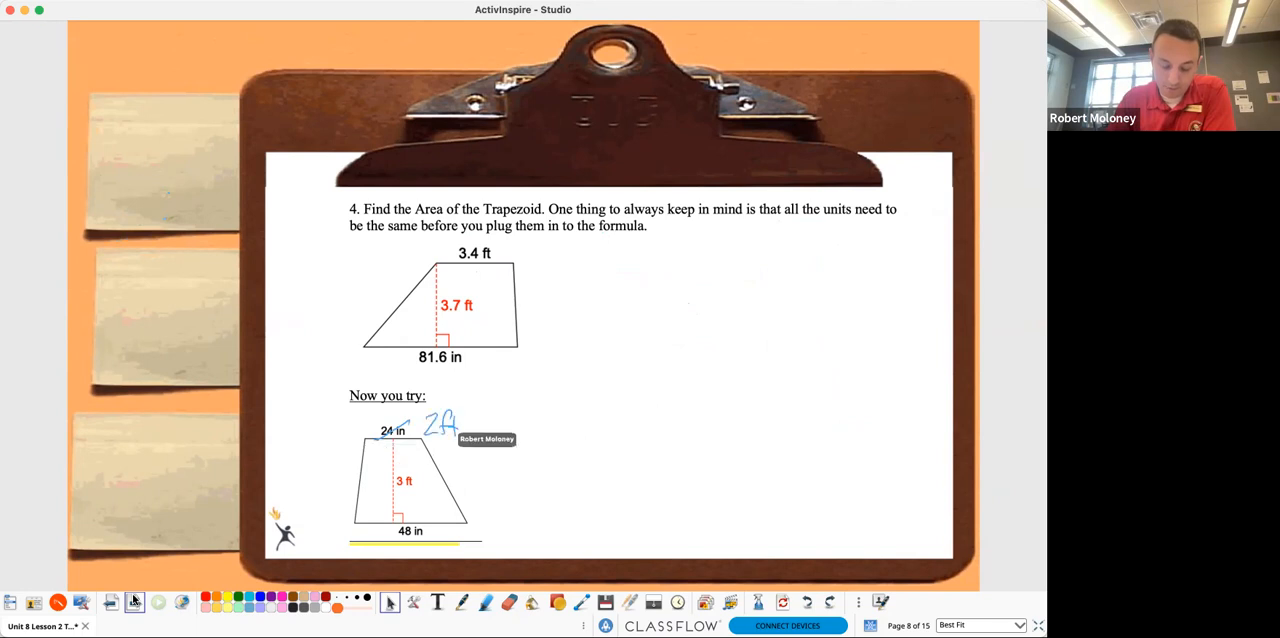
left_click_drag(390, 536, 460, 524)
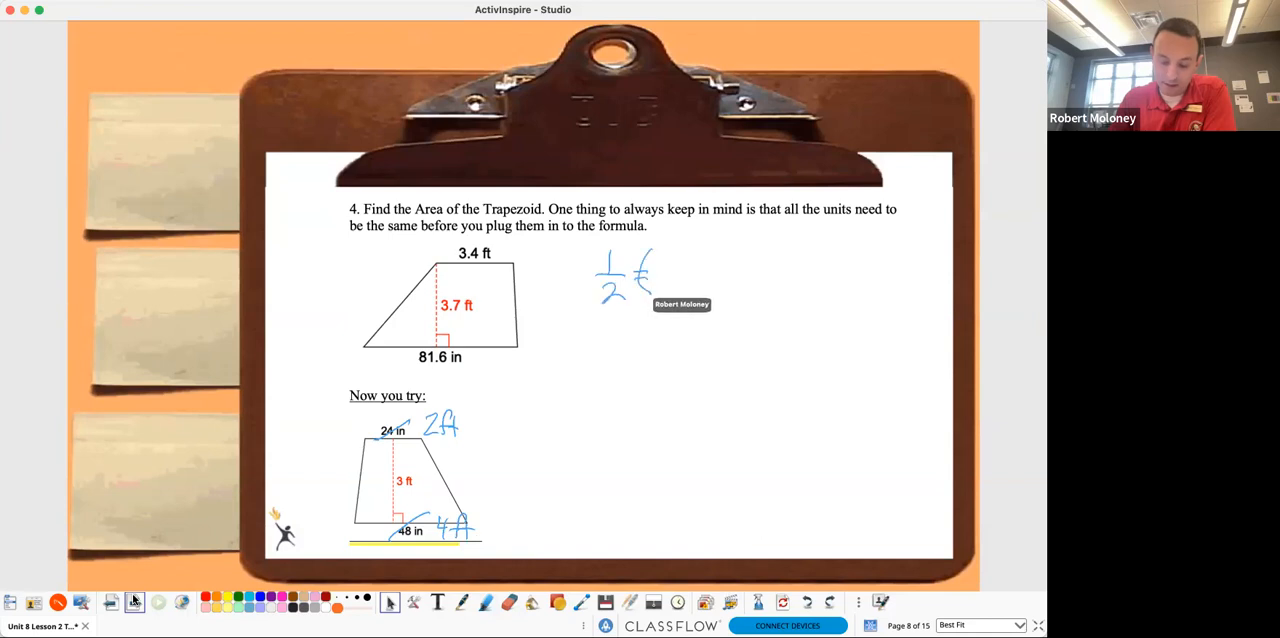
left_click_drag(640, 276, 710, 276)
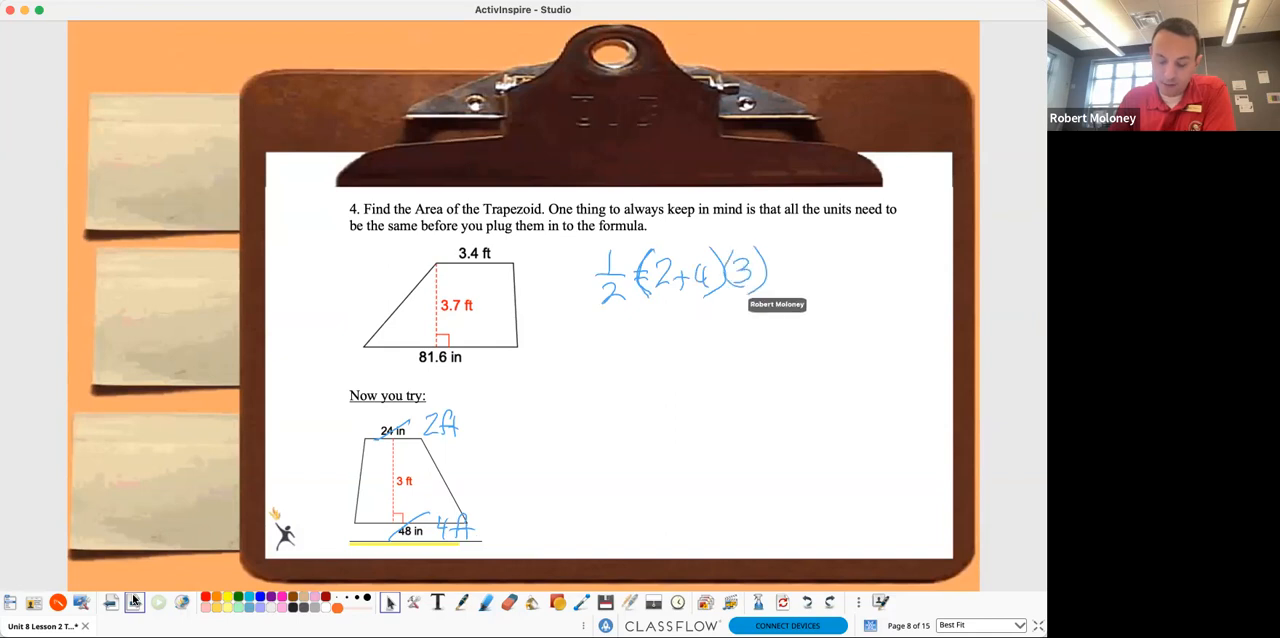
Step: Simplify through ½(6)3 and 3(3) to the final area of 9
left_click_drag(656, 300, 700, 336)
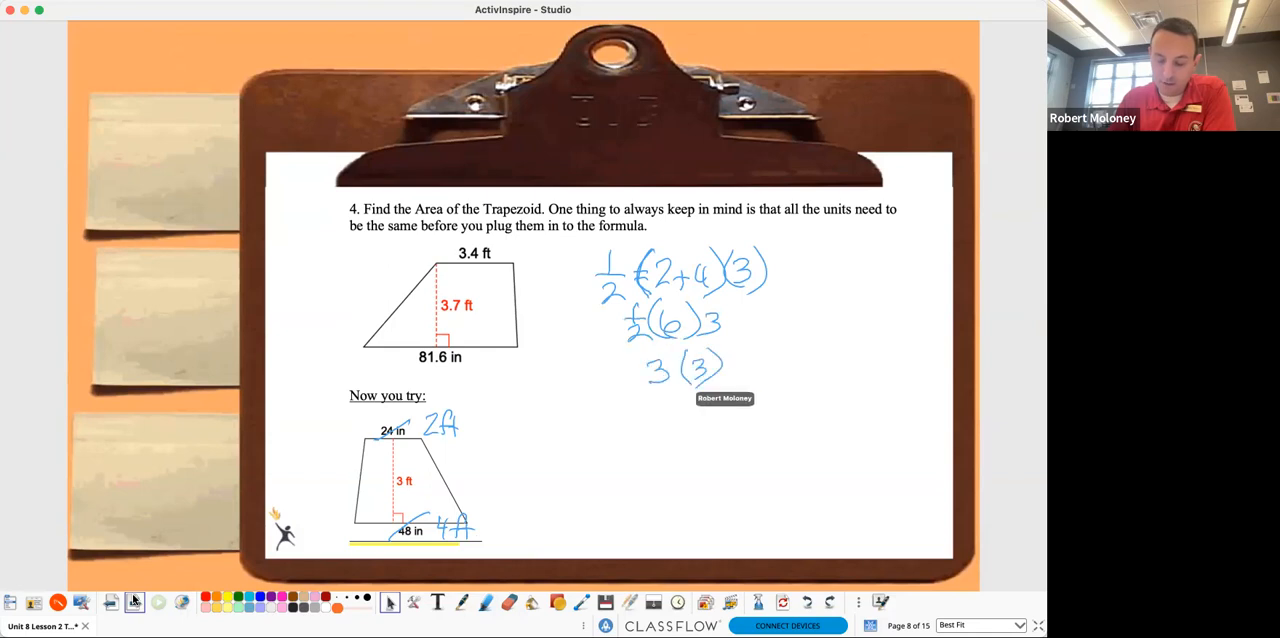
left_click_drag(656, 416, 668, 448)
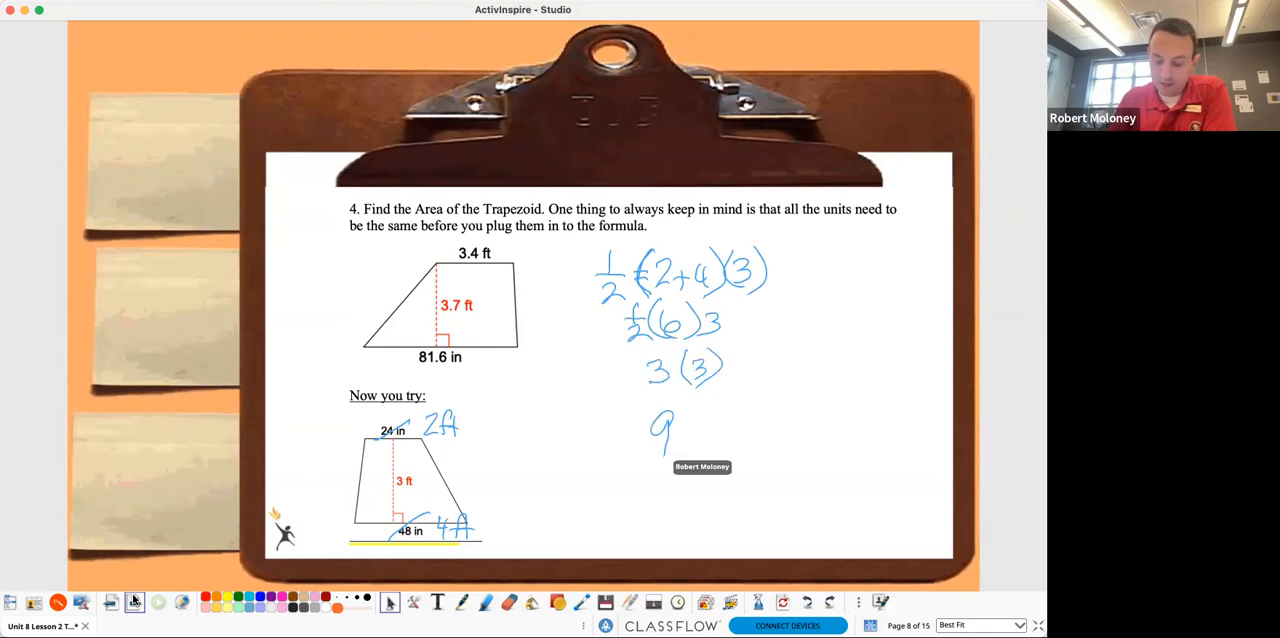
left_click_drag(684, 430, 744, 416)
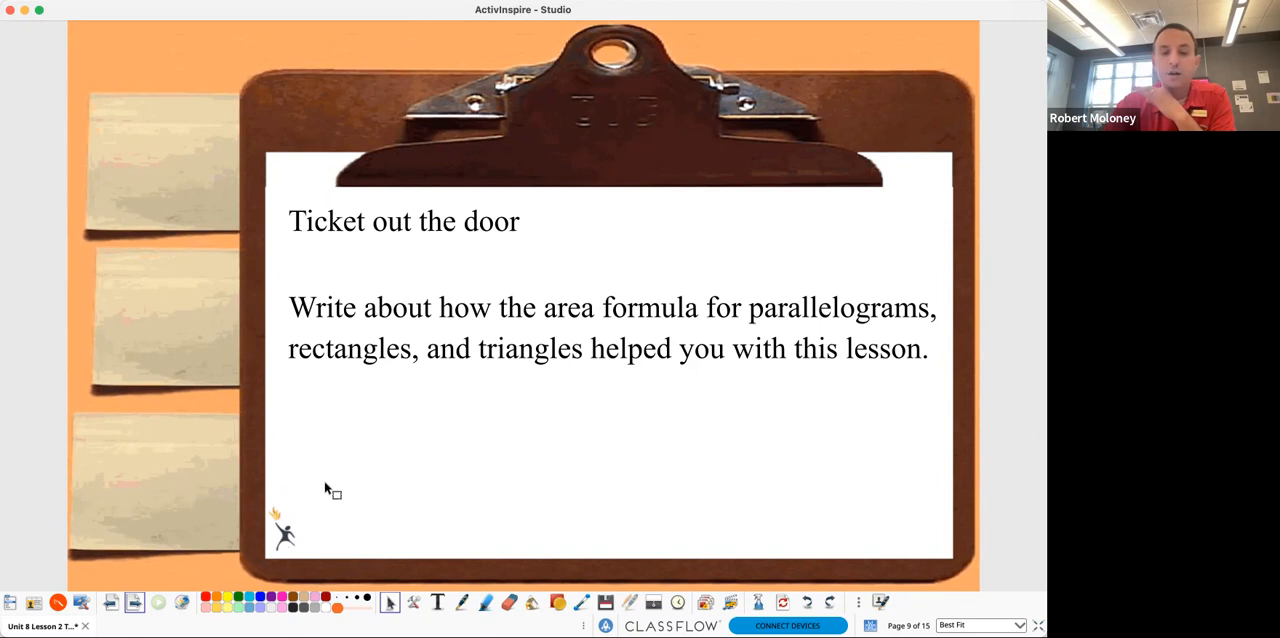
mouse_move(204, 540)
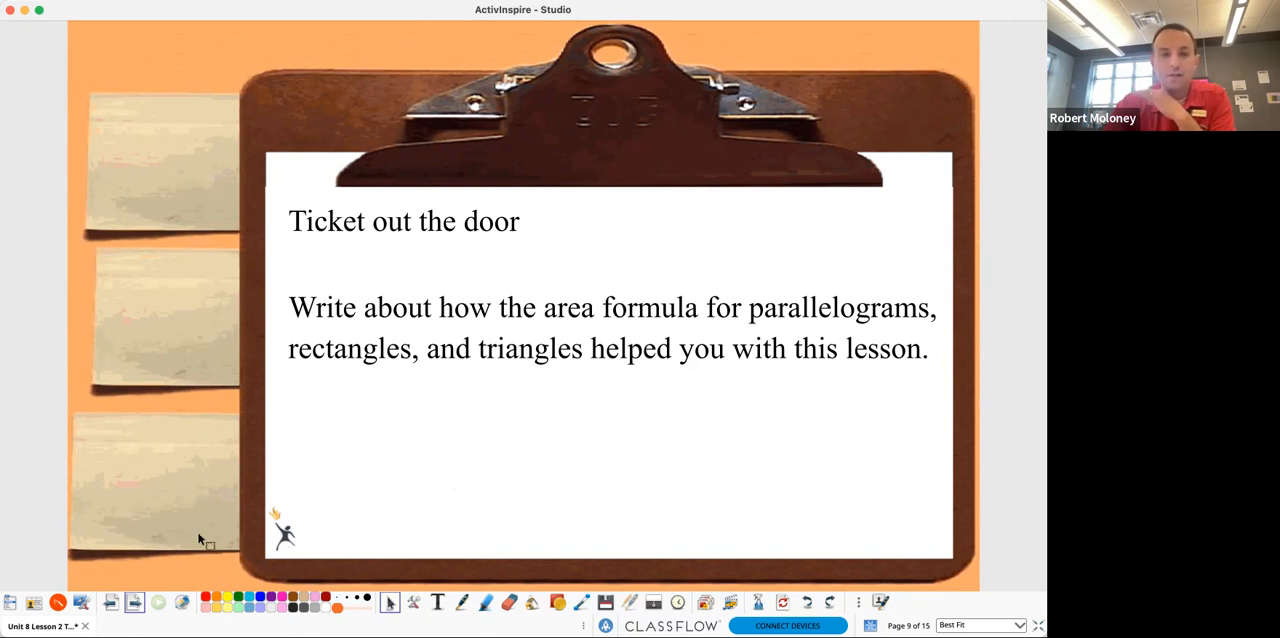
mouse_move(460, 464)
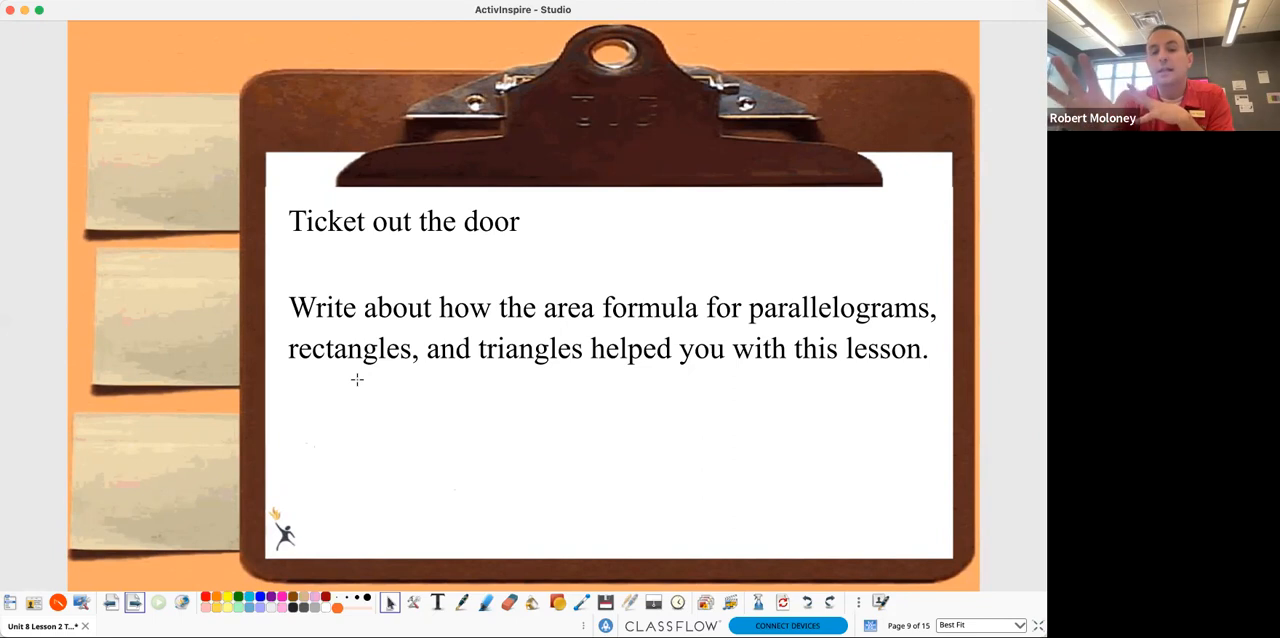
mouse_move(316, 432)
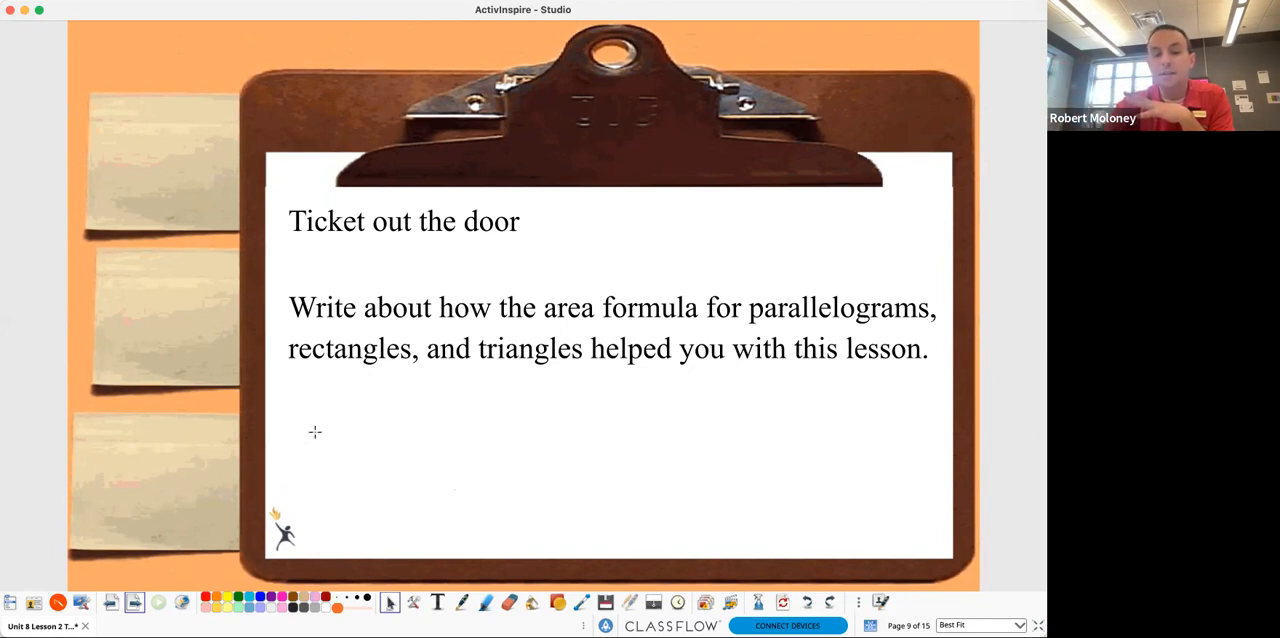
mouse_move(374, 510)
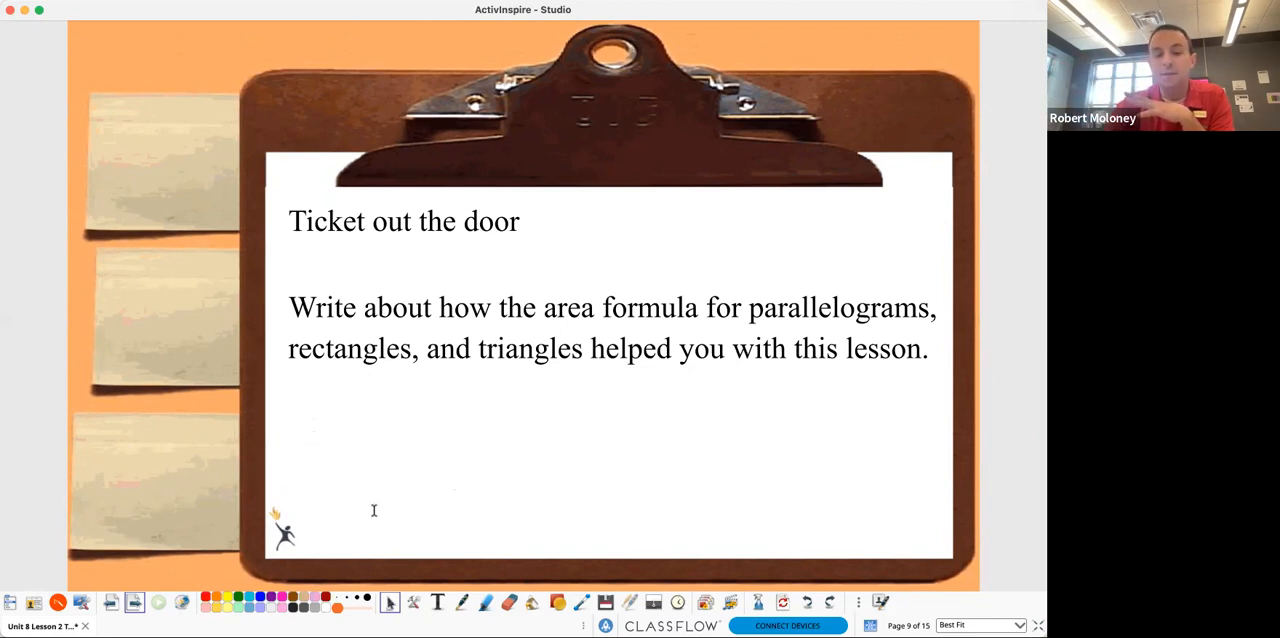